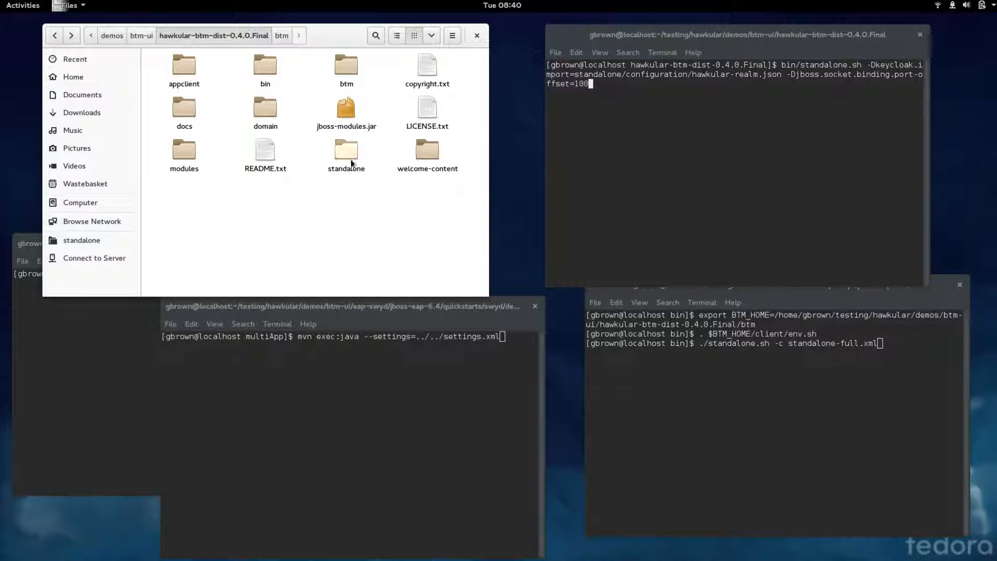
Step: In Files, go into standalone, then data, and open the btmconfig folder
double_click(346, 151)
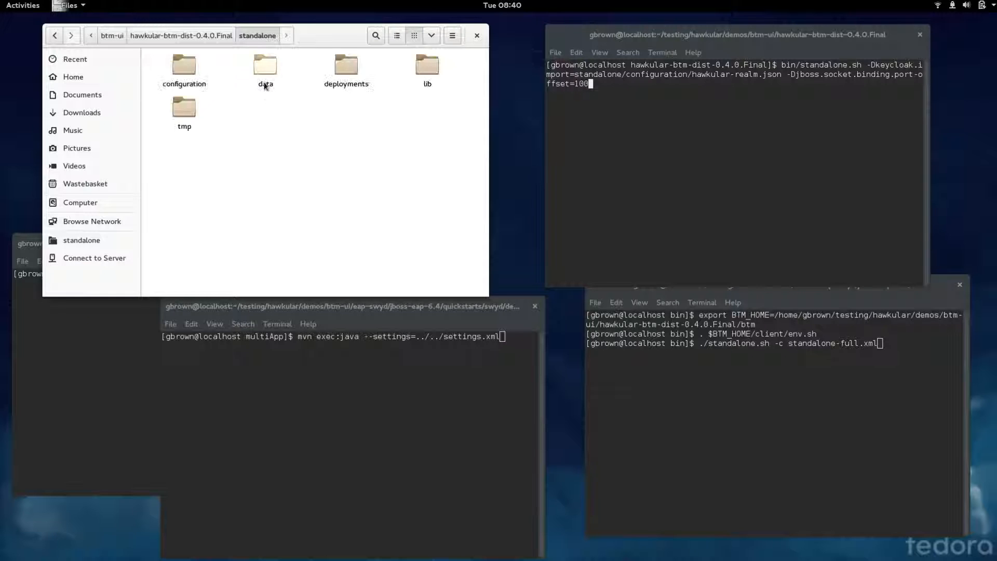
double_click(265, 65)
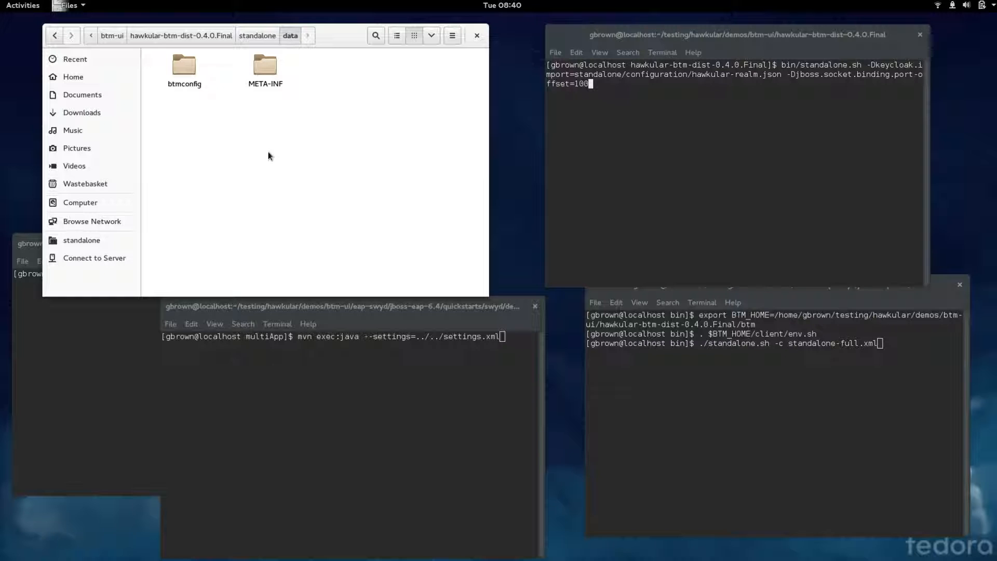
mouse_move(232, 133)
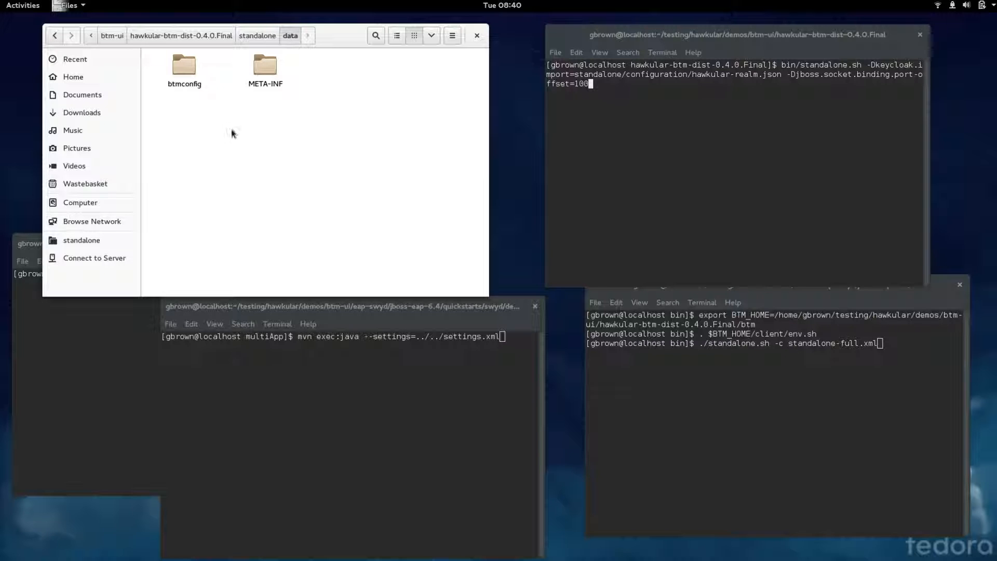
click(183, 66)
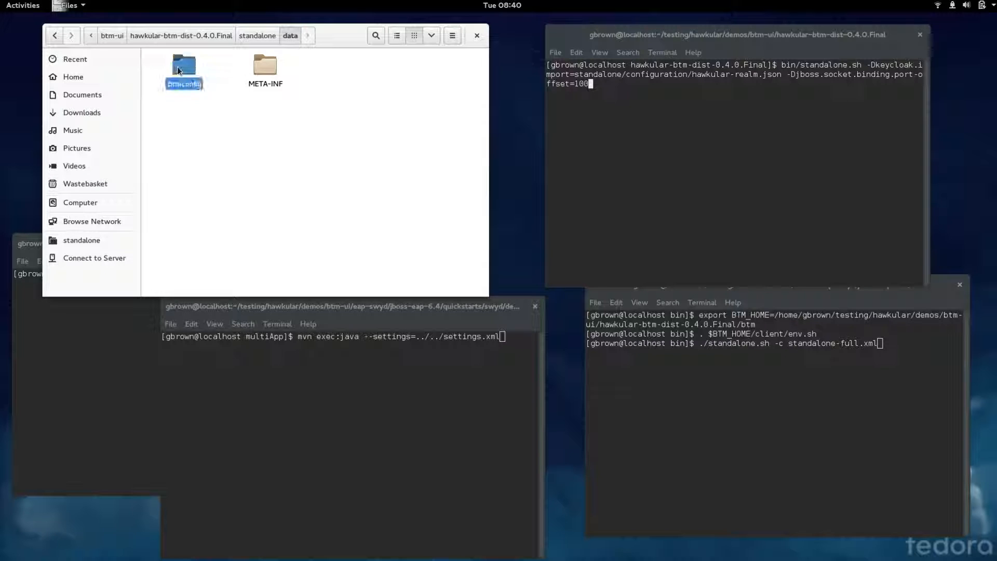
double_click(184, 65)
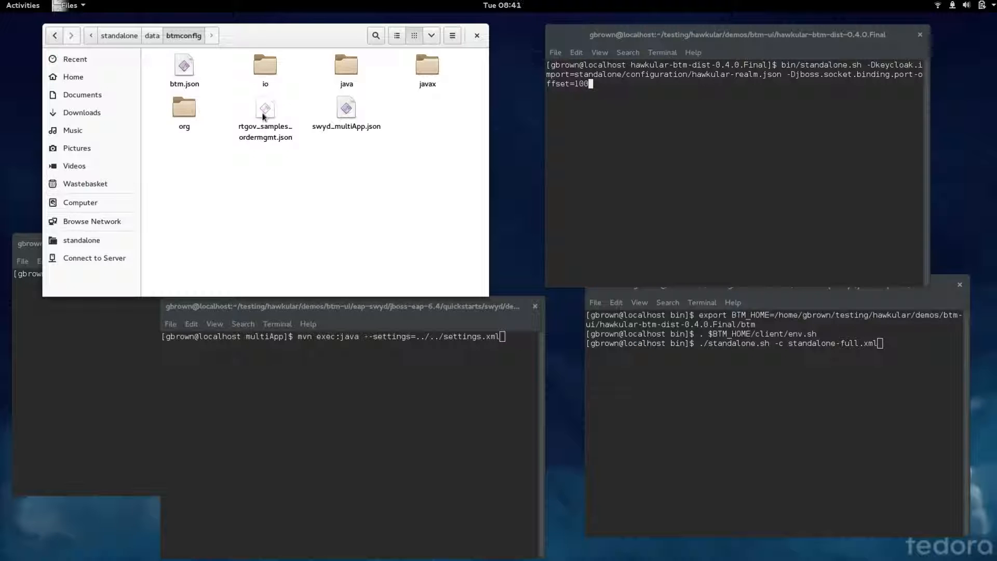
double_click(266, 111)
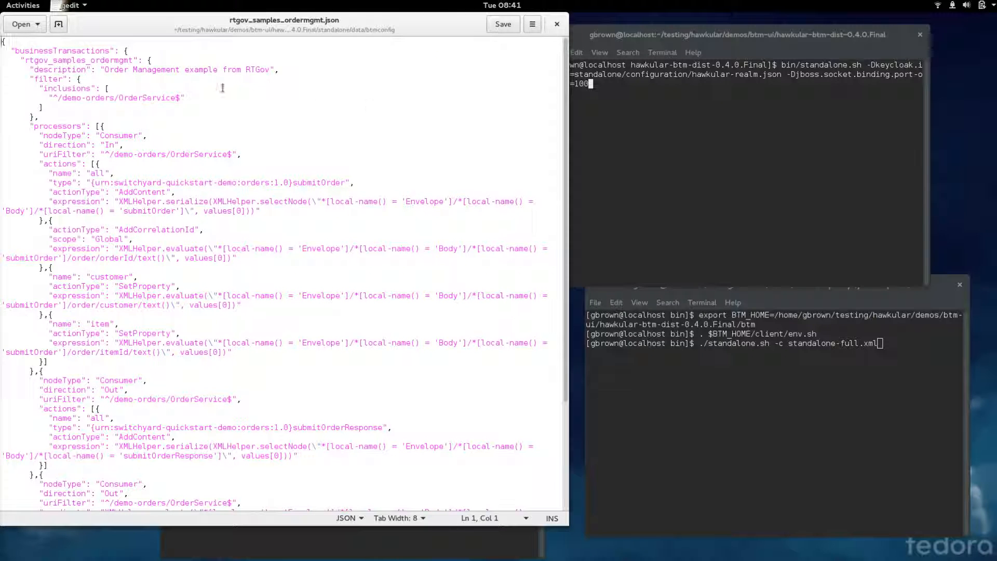
mouse_move(337, 176)
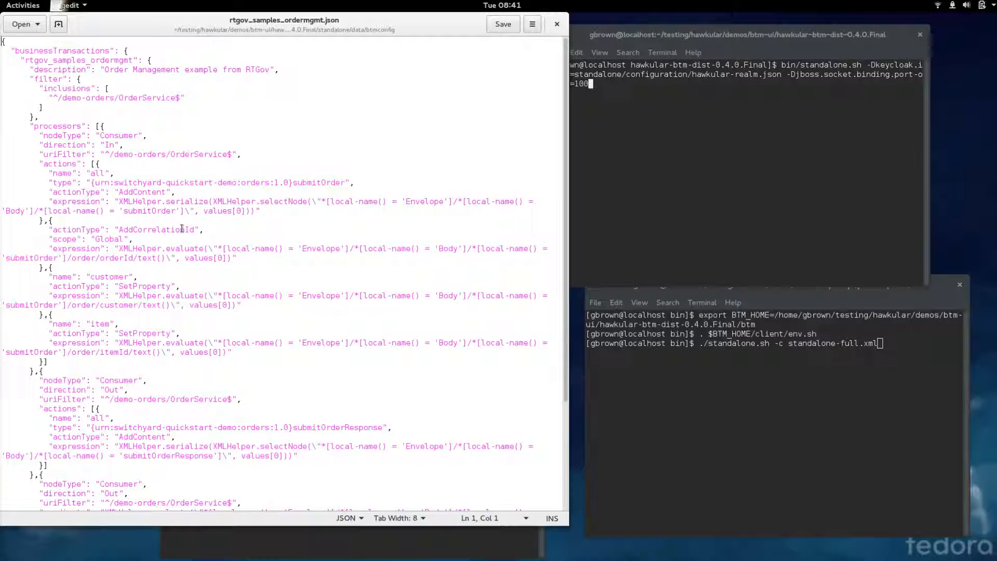
scroll(down, 3)
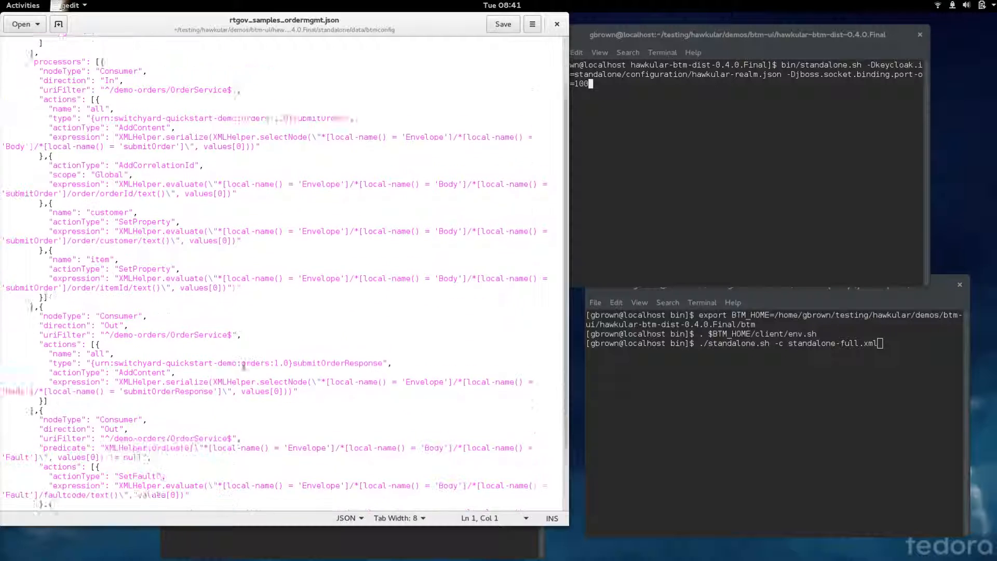
scroll(down, 3)
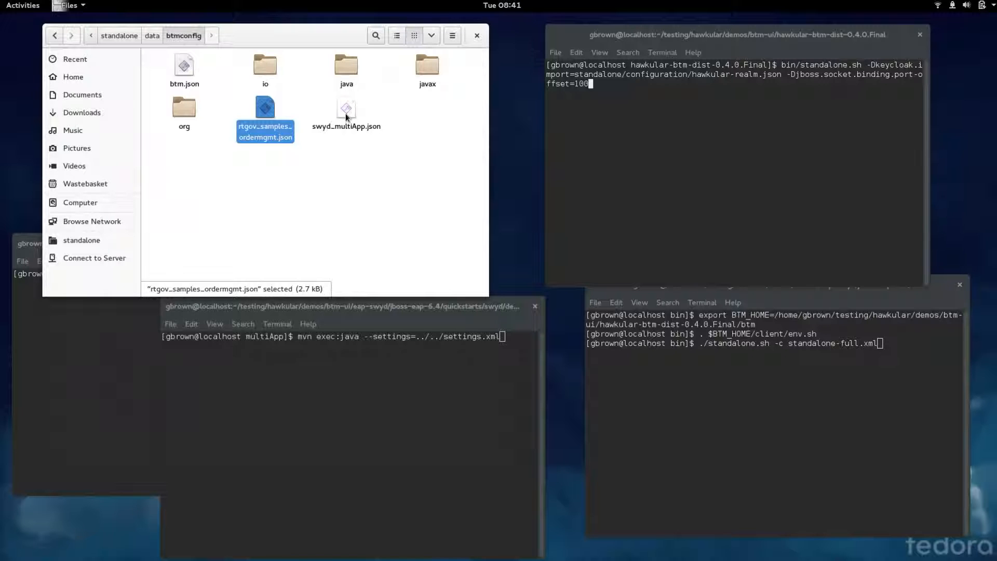
Step: Open swyd_multiApp.json from the btmconfig folder in gedit
click(346, 111)
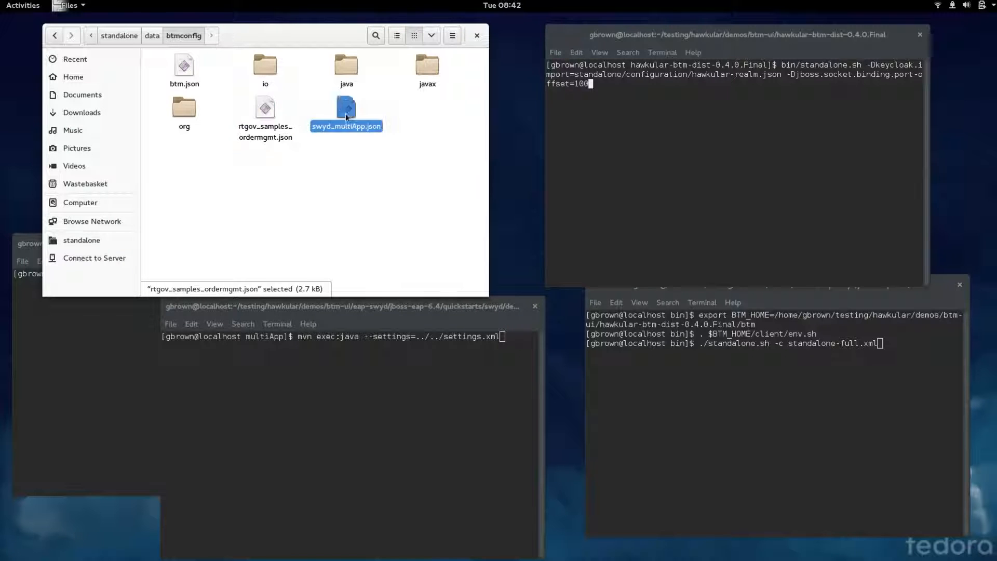
double_click(346, 108)
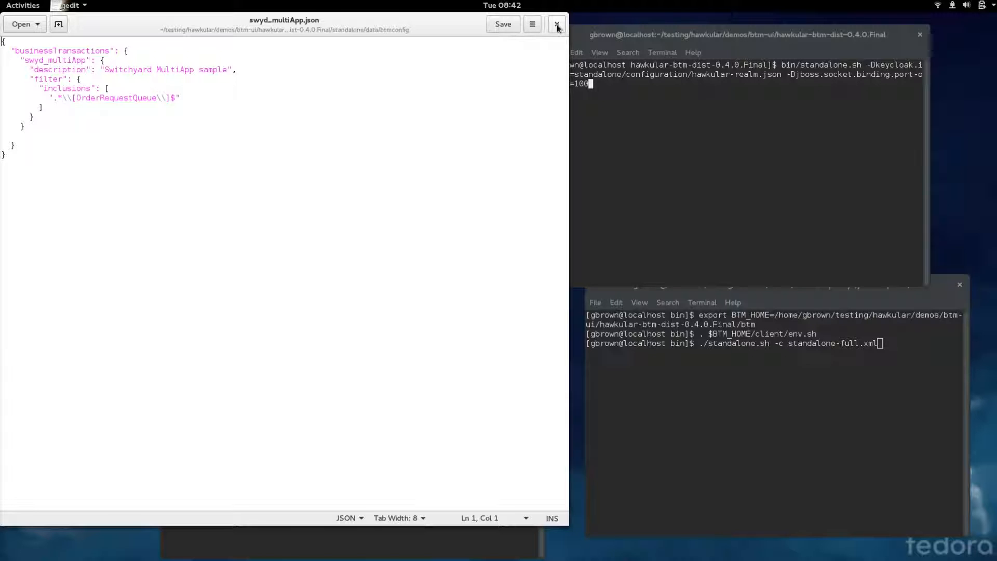
Step: Close swyd_multiApp.json in gedit to return to the btmconfig folder
click(556, 24)
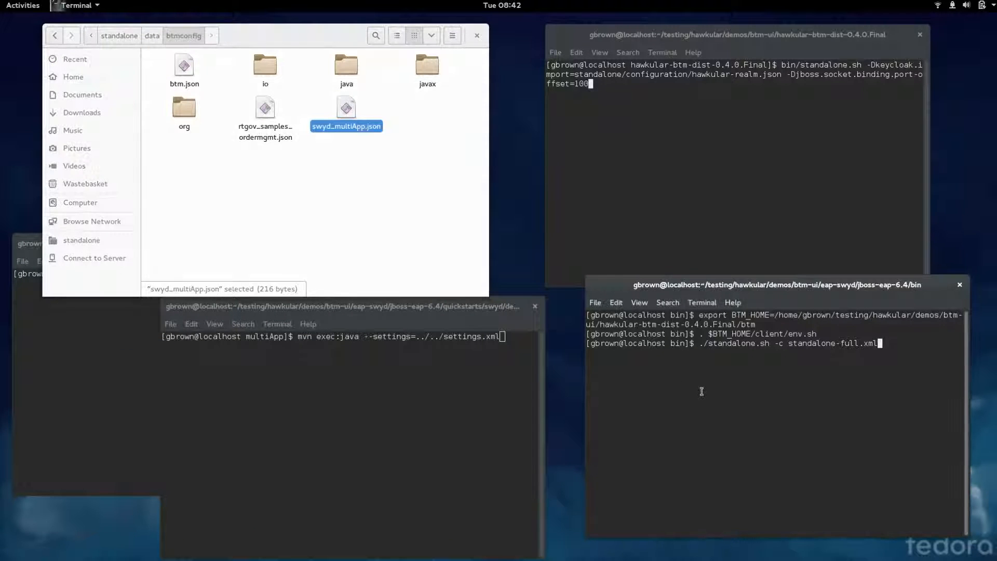
mouse_move(722, 391)
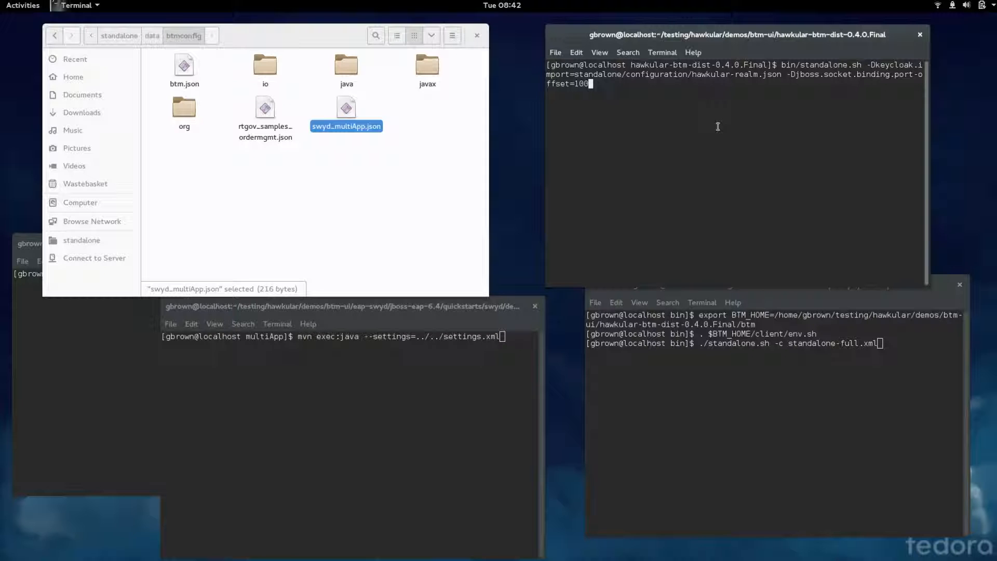
mouse_move(716, 172)
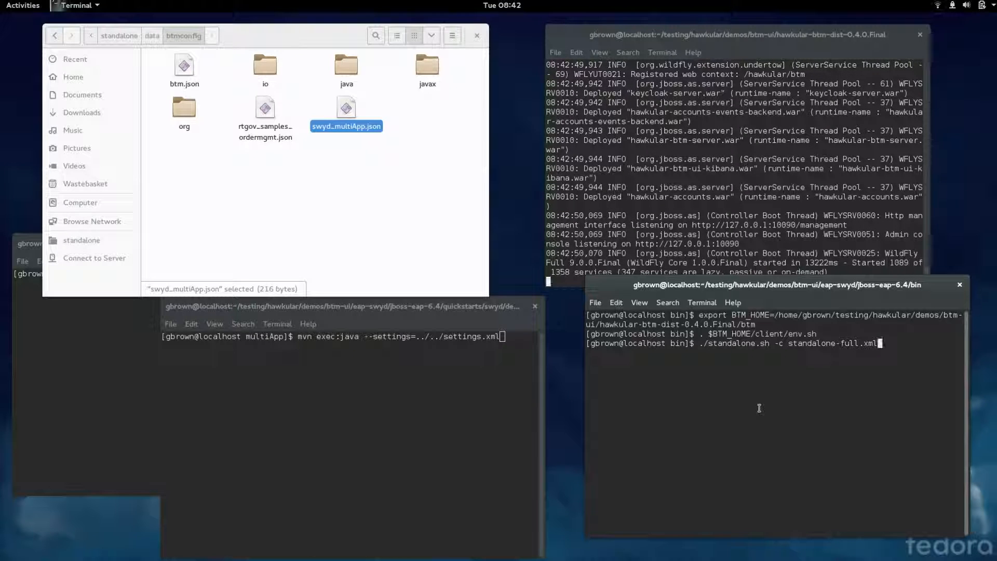
mouse_move(756, 358)
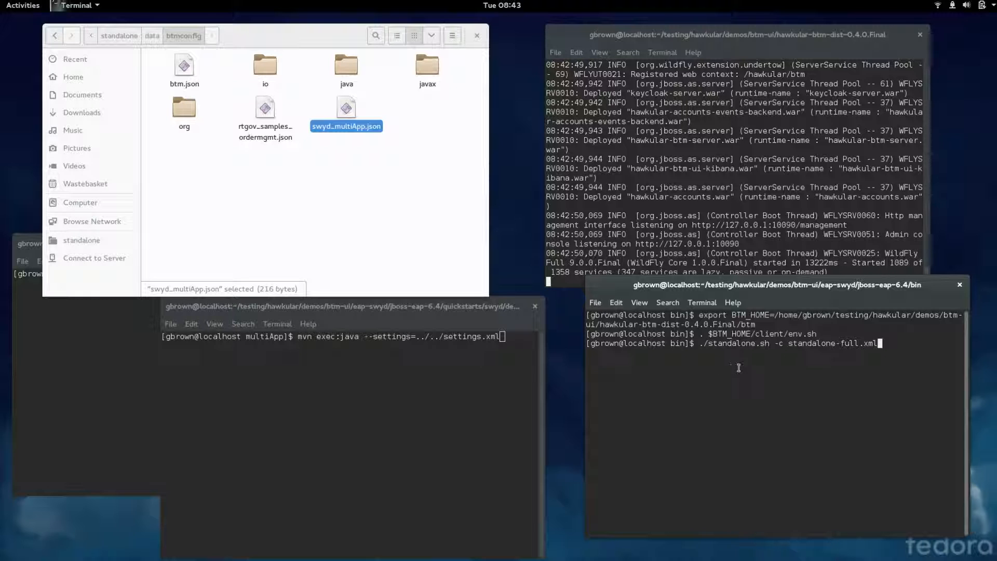
mouse_move(818, 399)
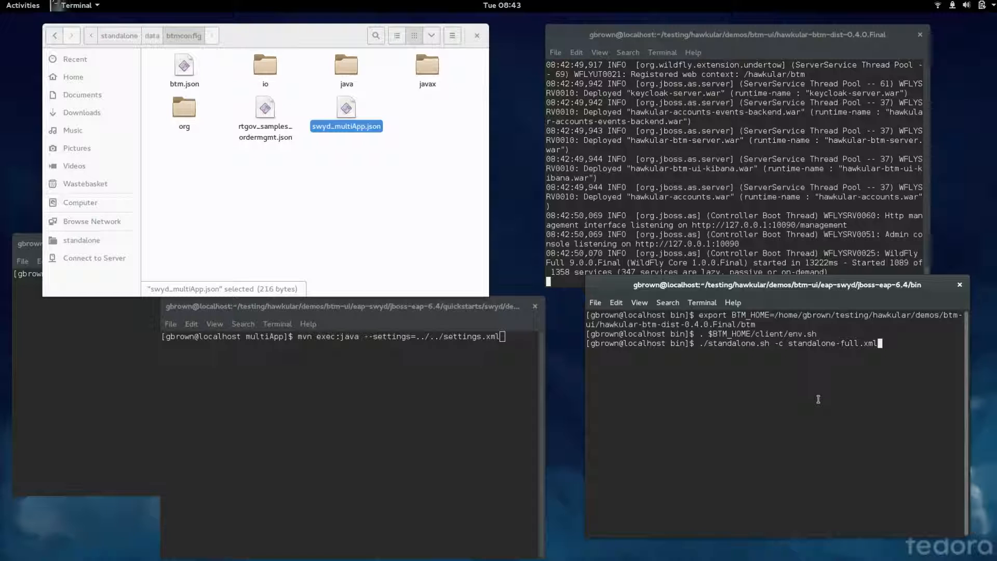
mouse_move(785, 318)
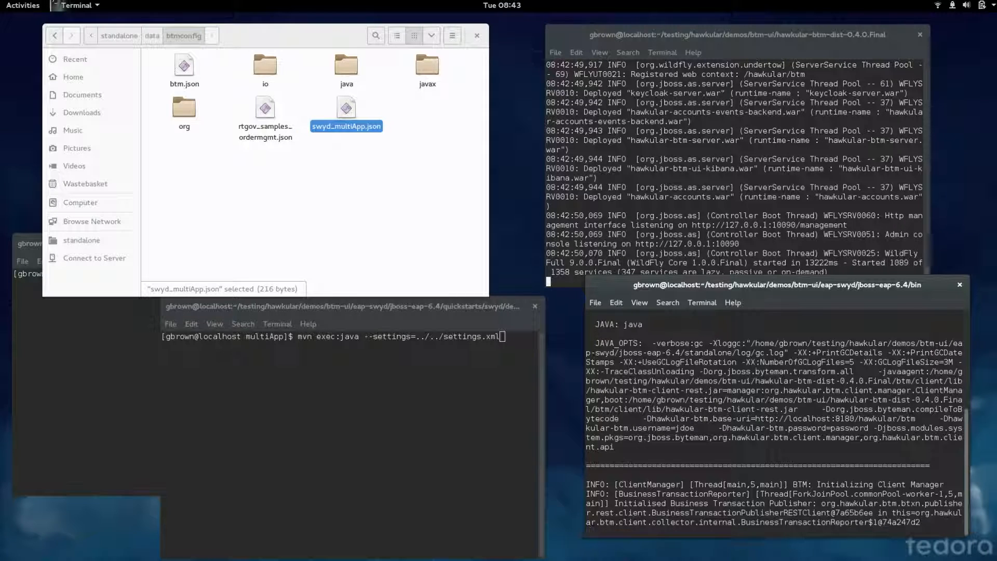
Step: Scroll through the EAP server boot output and launch Google Chrome
scroll(down, 3)
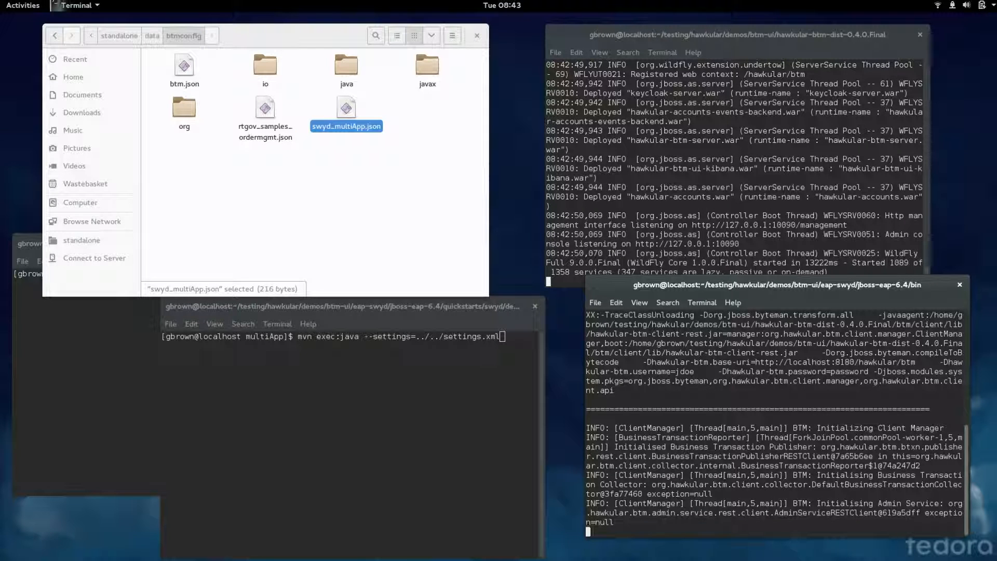
scroll(down, 3)
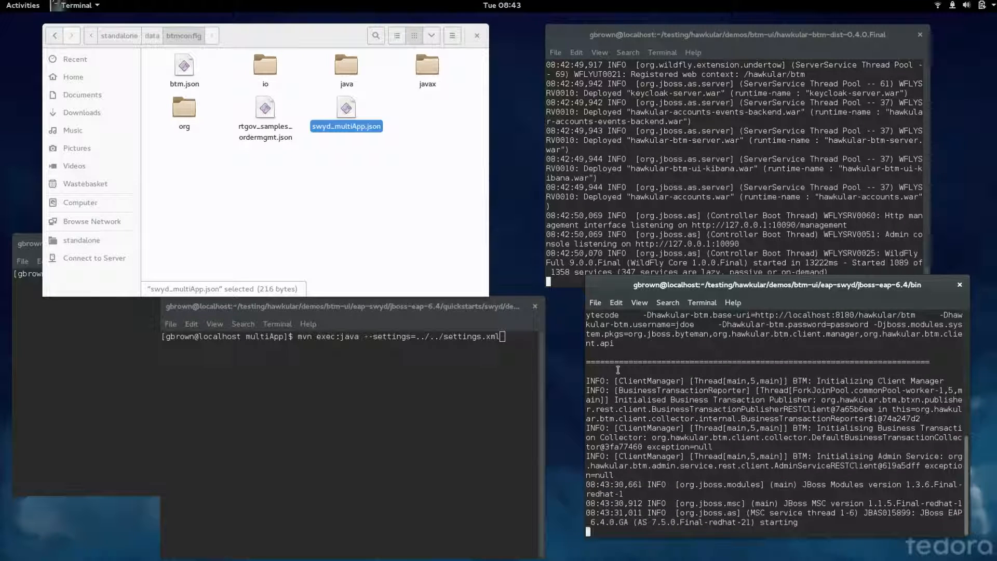
click(23, 5)
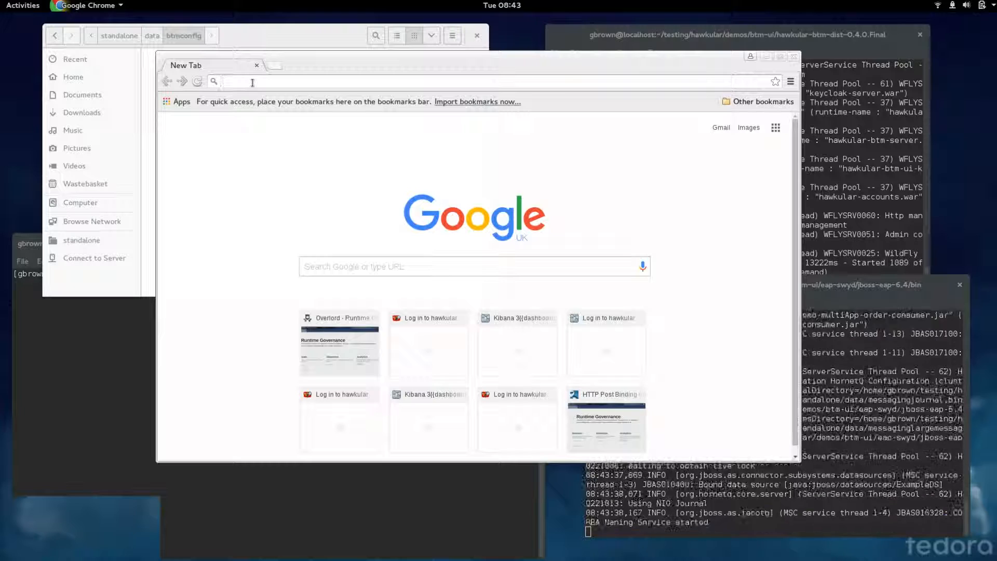
text(ll)
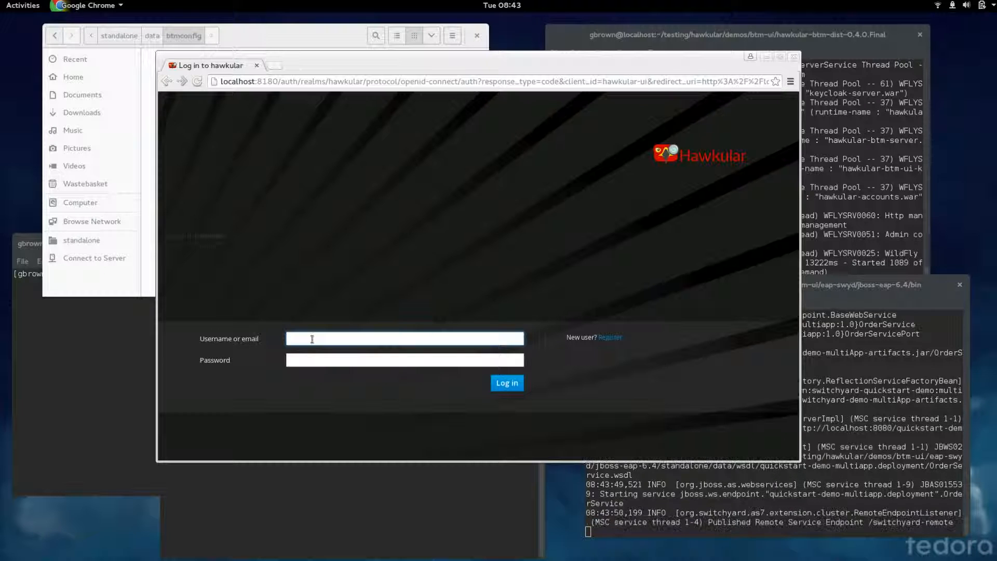
text(jdoe)
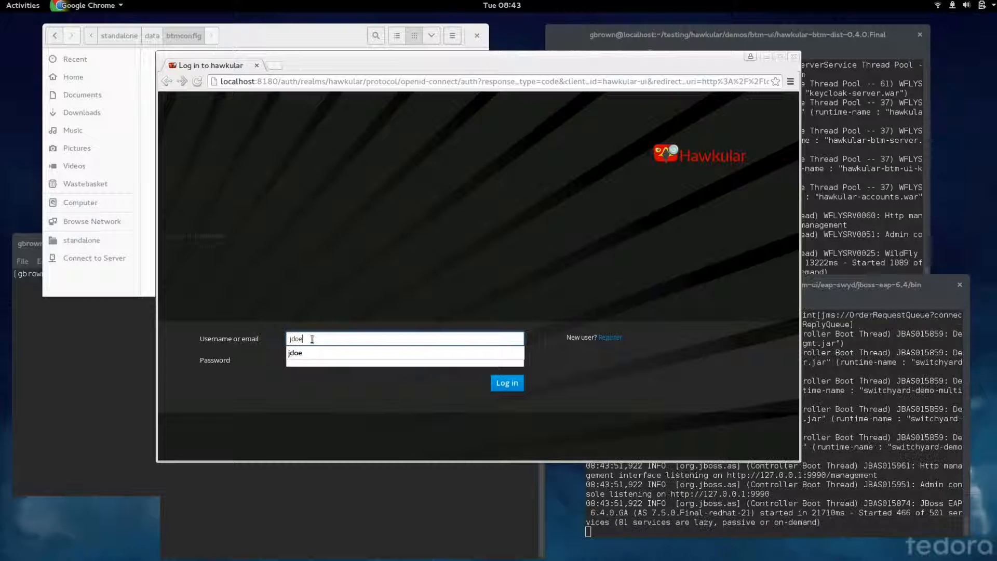
click(405, 359)
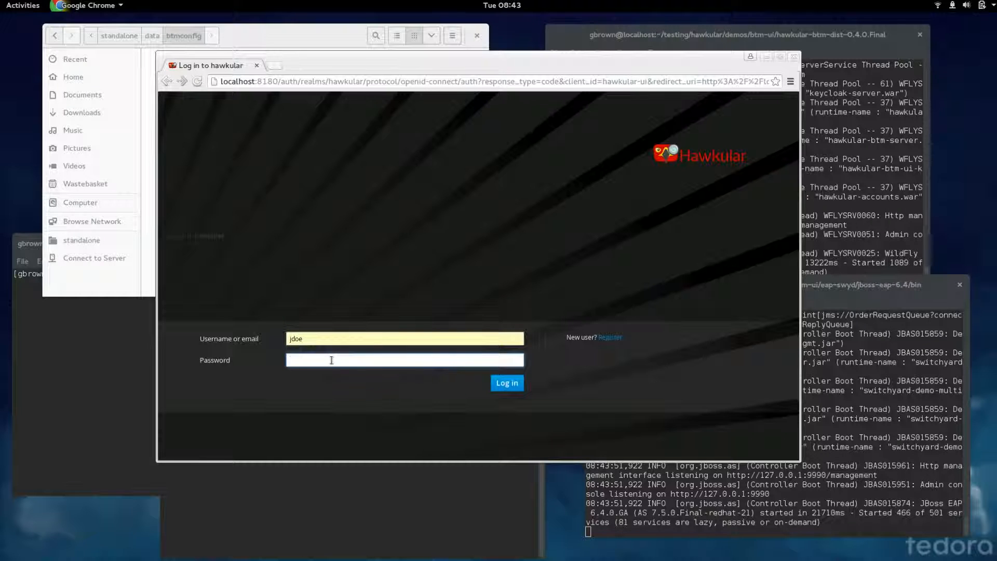
text(password)
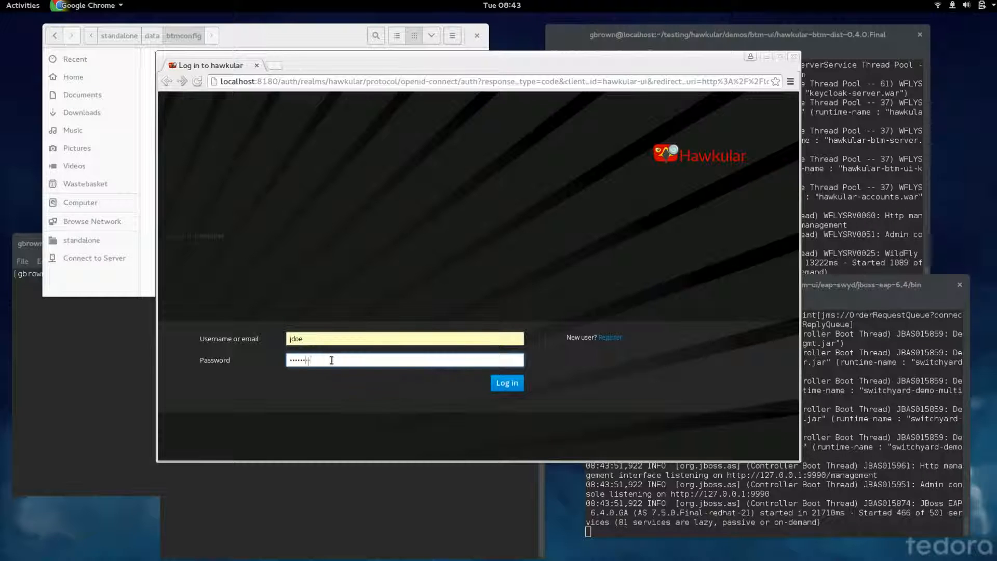
click(507, 383)
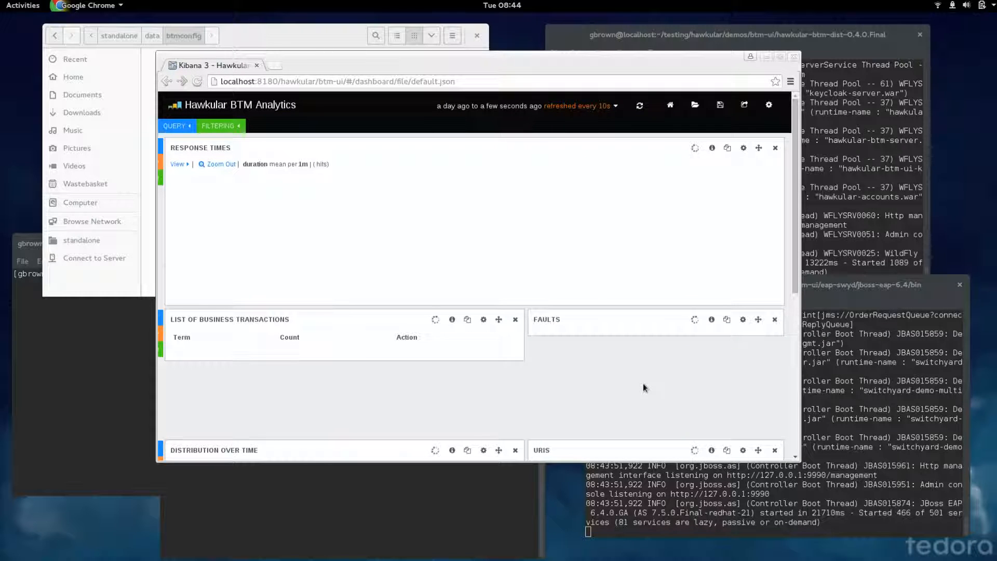
mouse_move(391, 372)
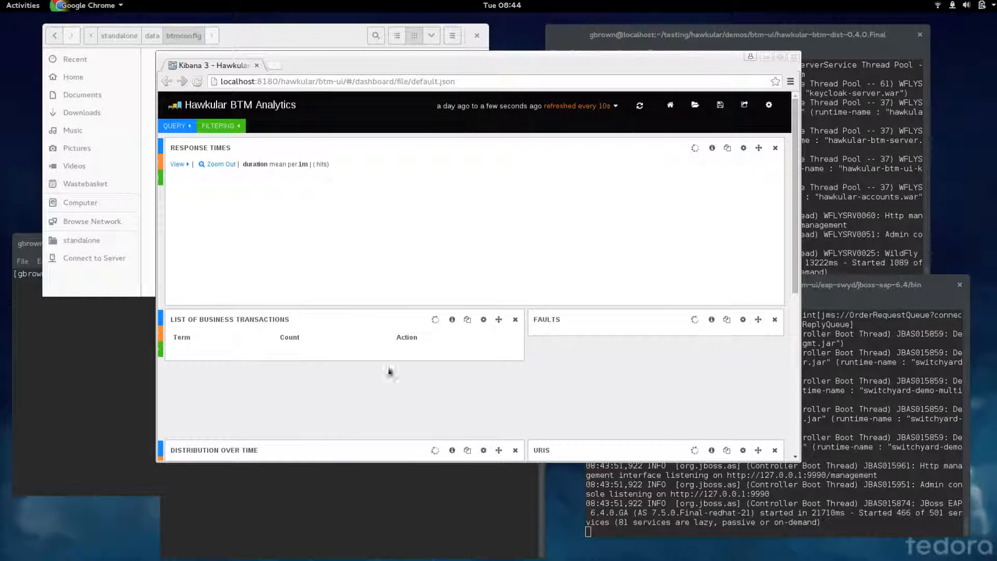
mouse_move(589, 363)
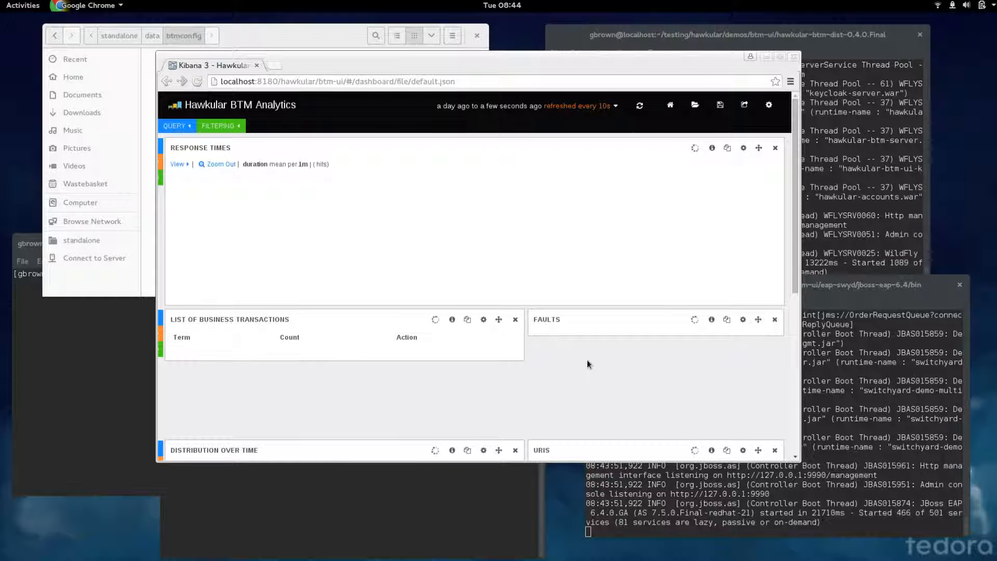
Step: Bring the server log terminal to the front and scroll its output
click(763, 285)
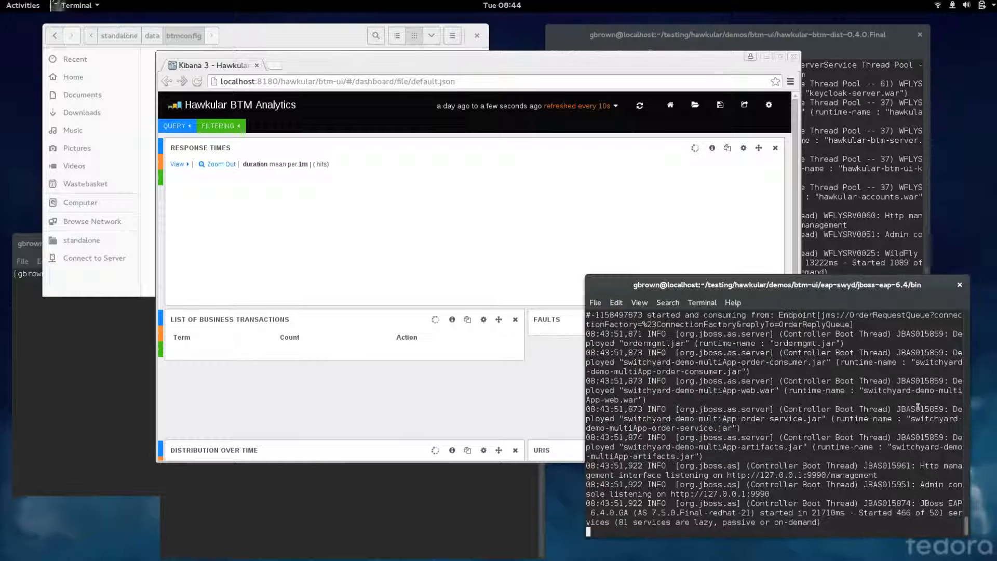
scroll(down, 3)
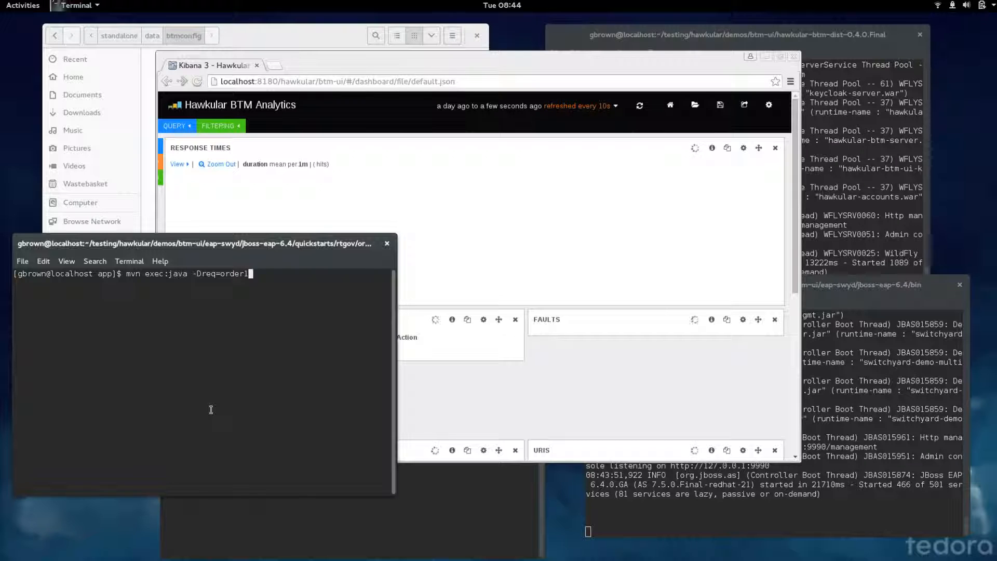
Step: Run the order1 and order2 mvn exec:java requests, then the next order request
key(Return)
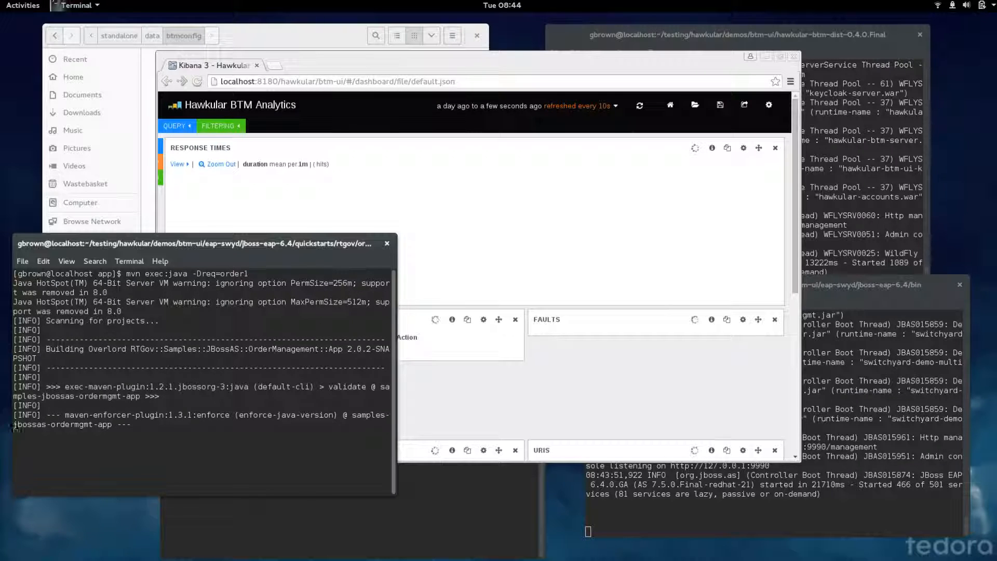
scroll(down, 3)
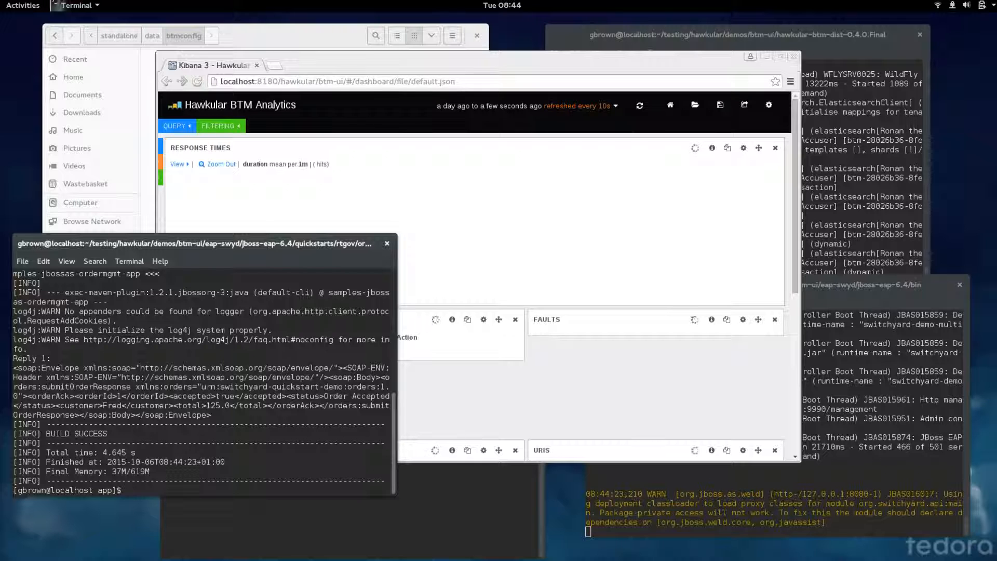
mouse_move(568, 143)
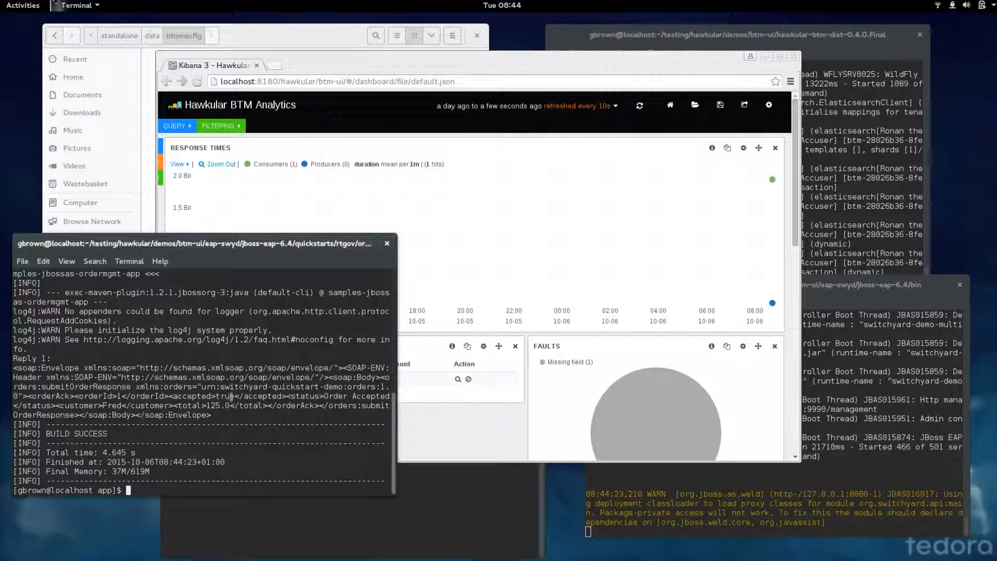
text(mvn exec:java -Dreq=order2)
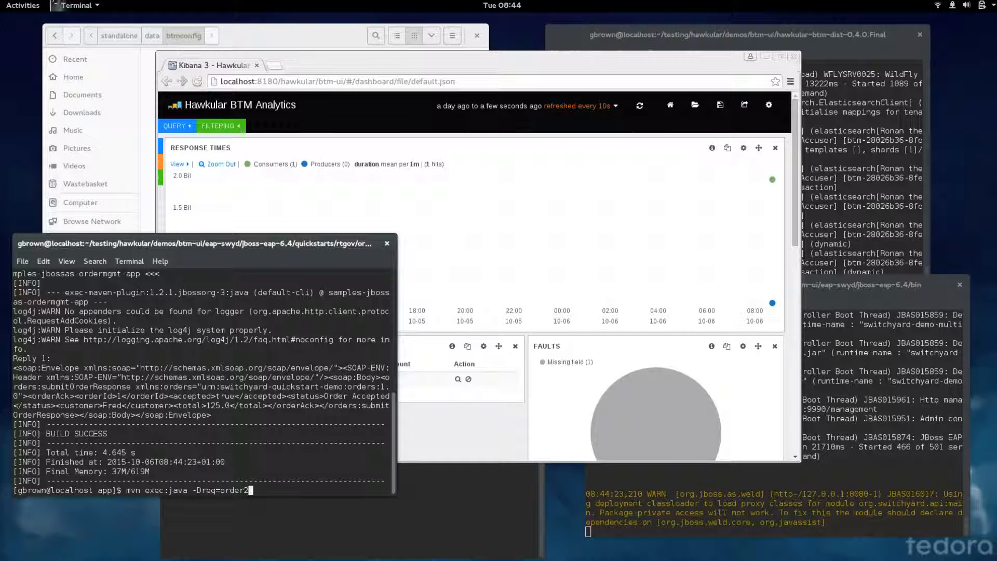
key(Return)
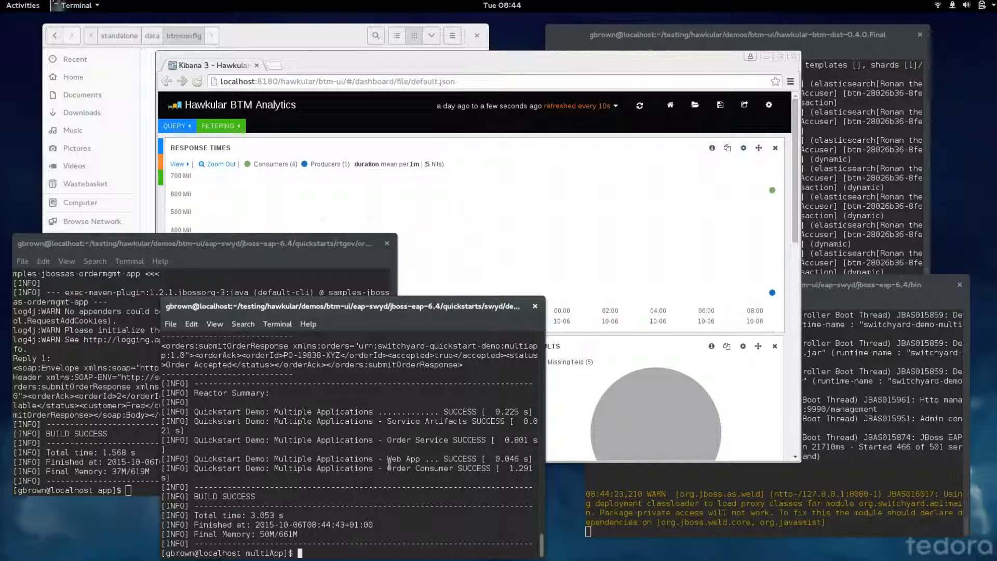
mouse_move(415, 452)
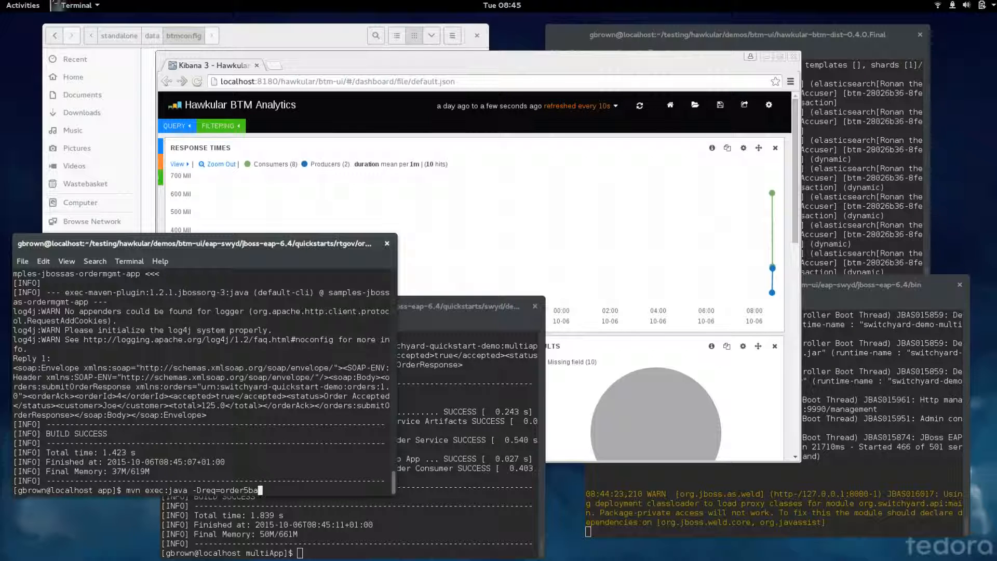
key(Return)
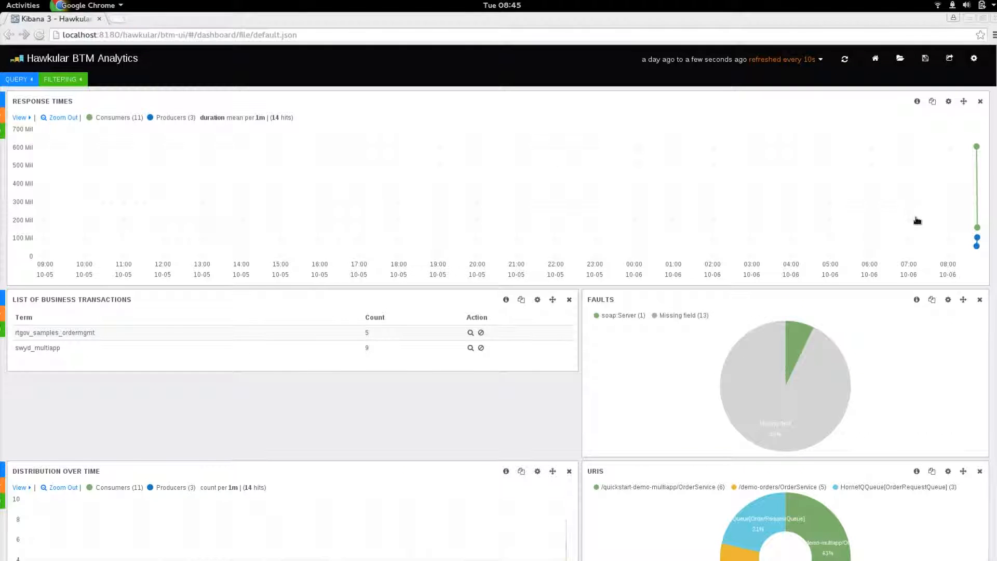
mouse_move(959, 207)
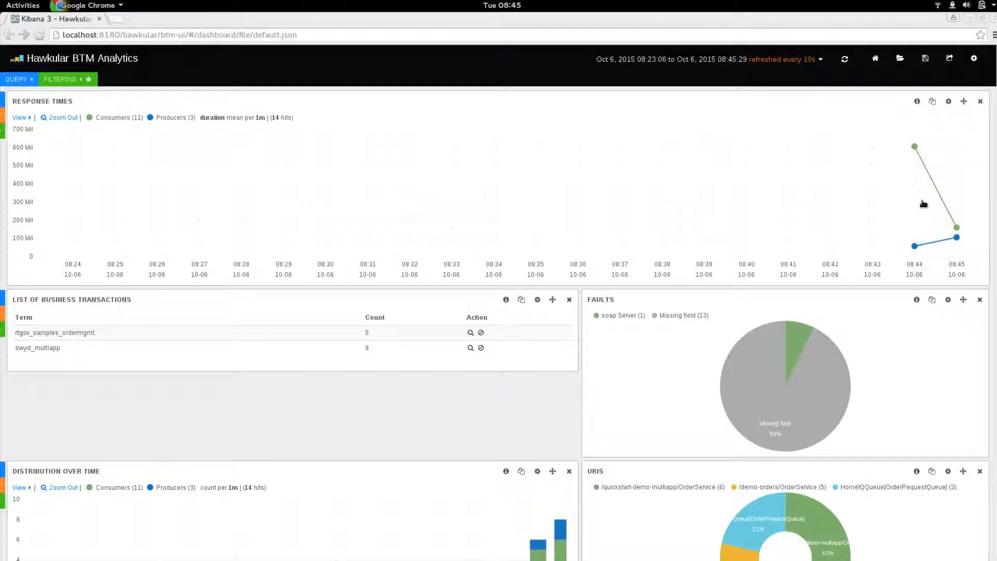
mouse_move(973, 198)
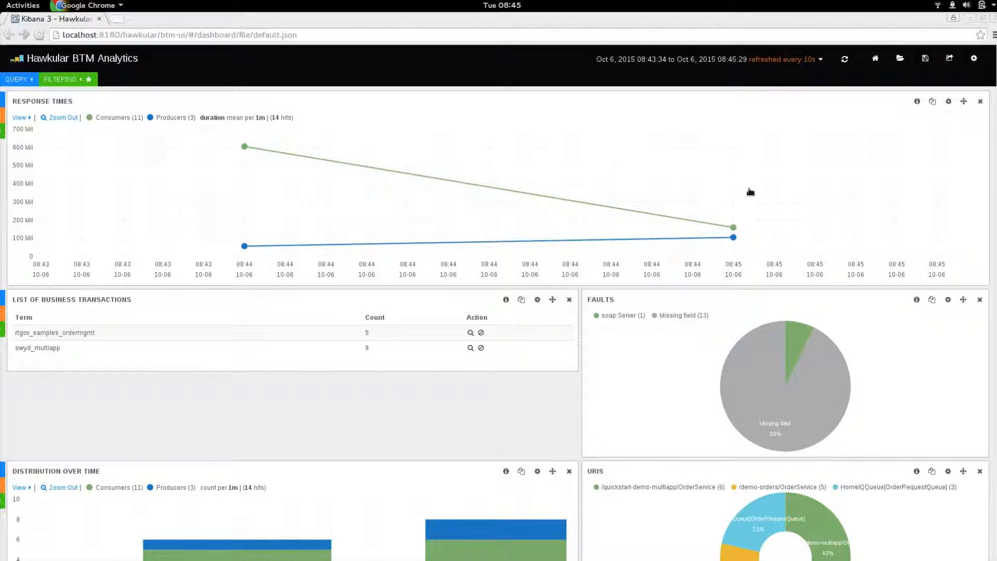
mouse_move(310, 217)
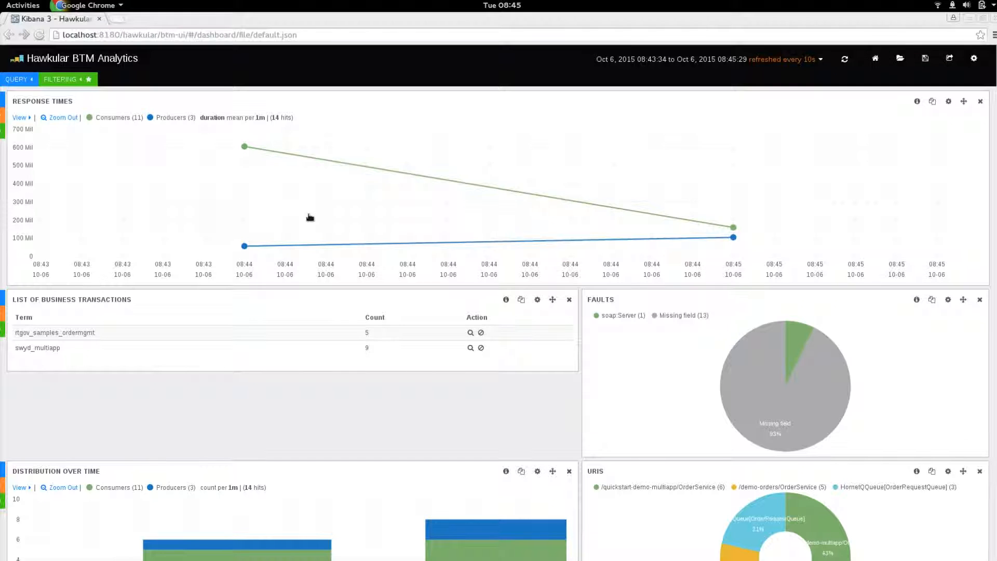
mouse_move(267, 118)
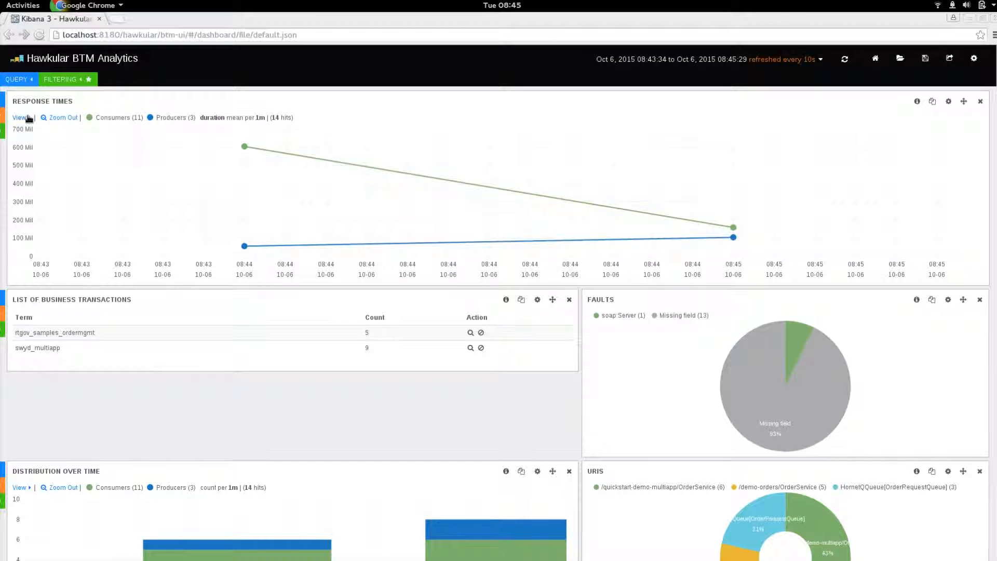
click(19, 117)
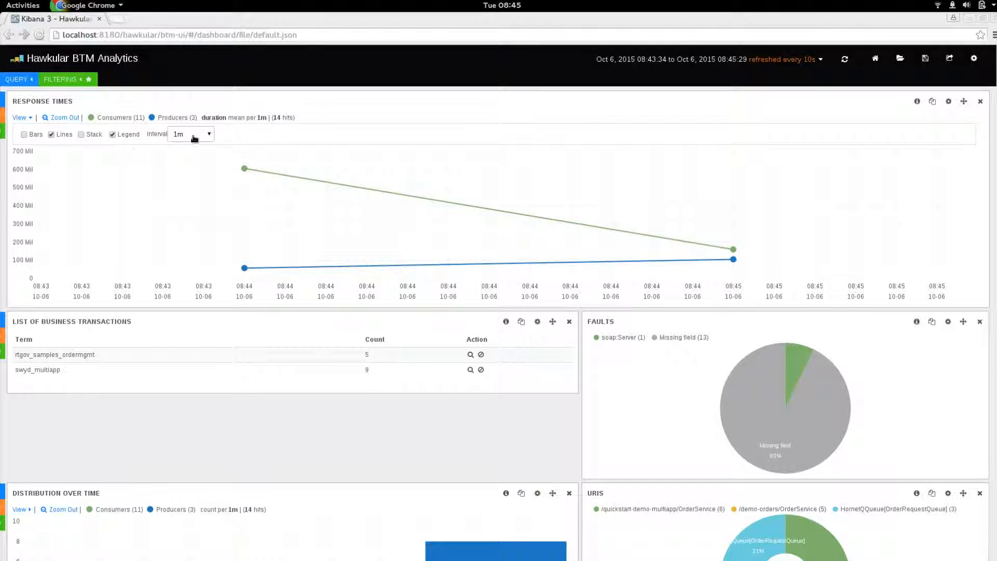
click(189, 133)
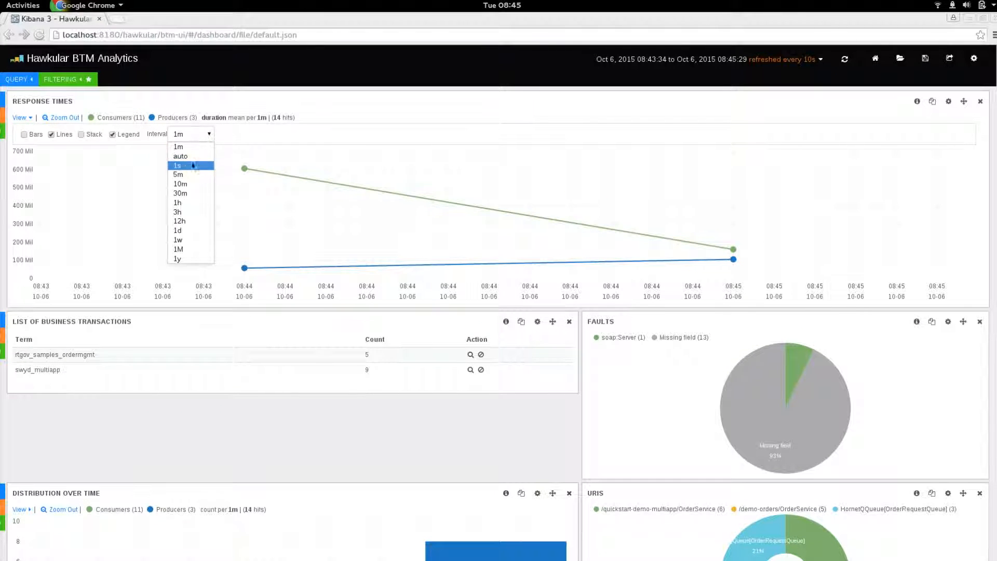
click(179, 165)
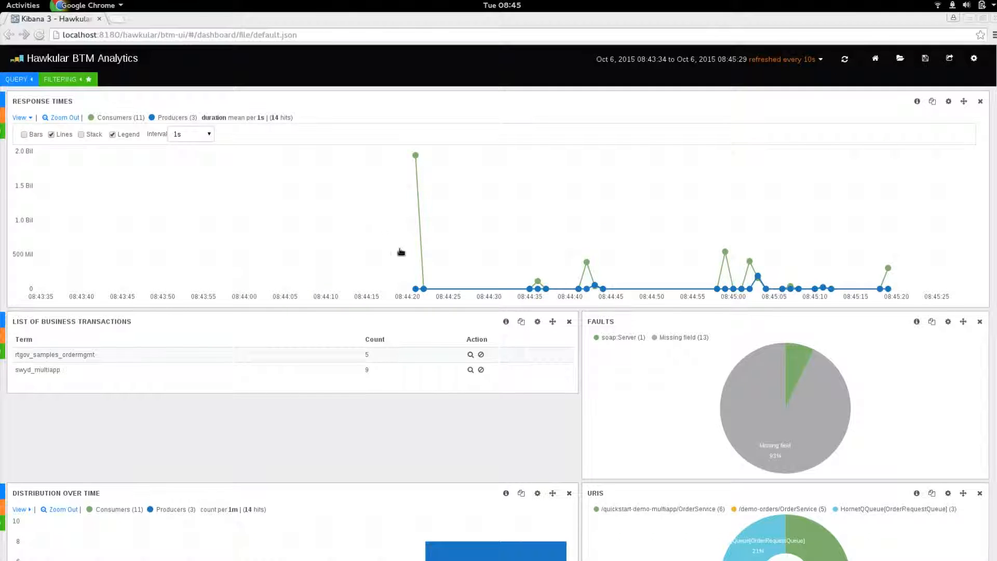
mouse_move(496, 211)
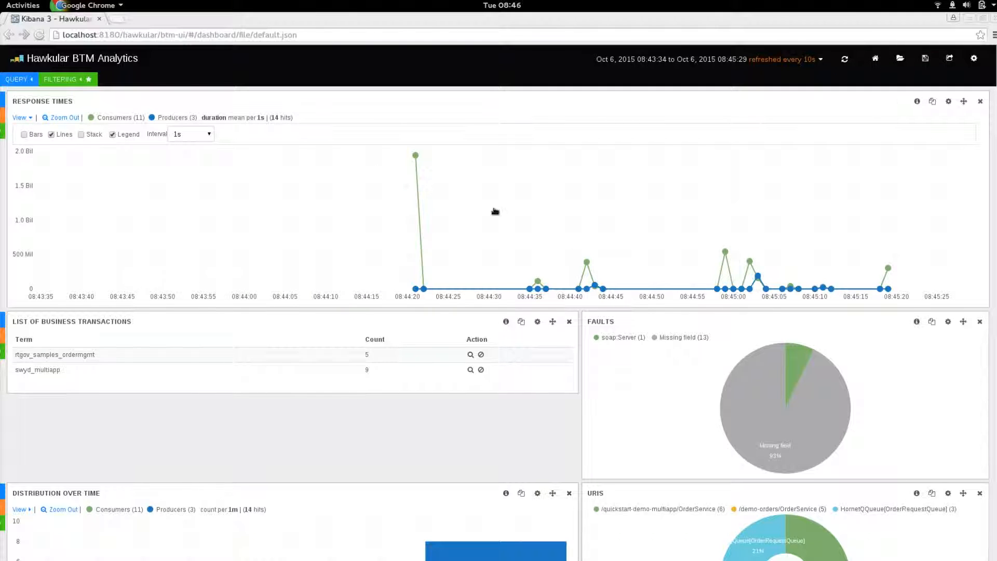
mouse_move(94, 117)
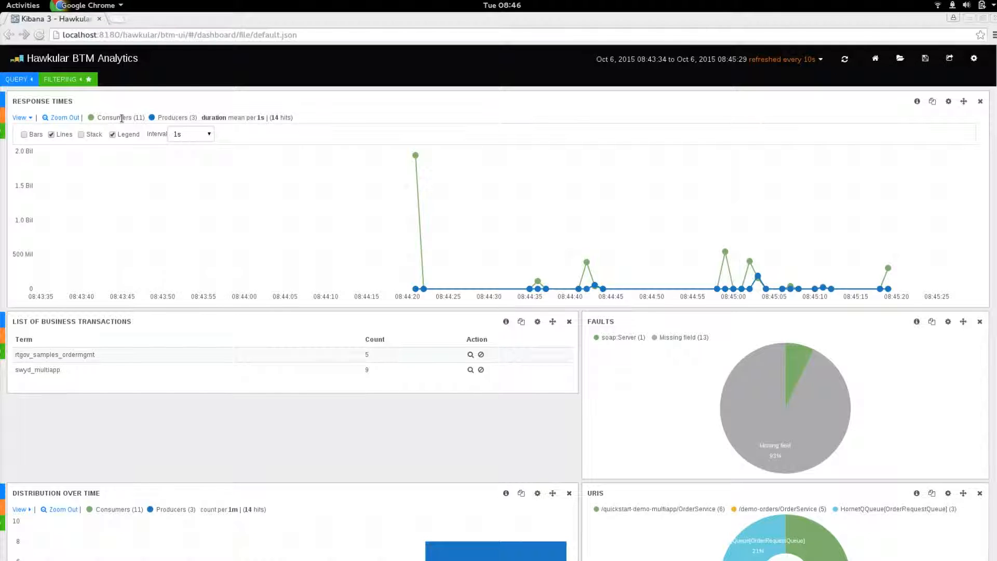
mouse_move(265, 222)
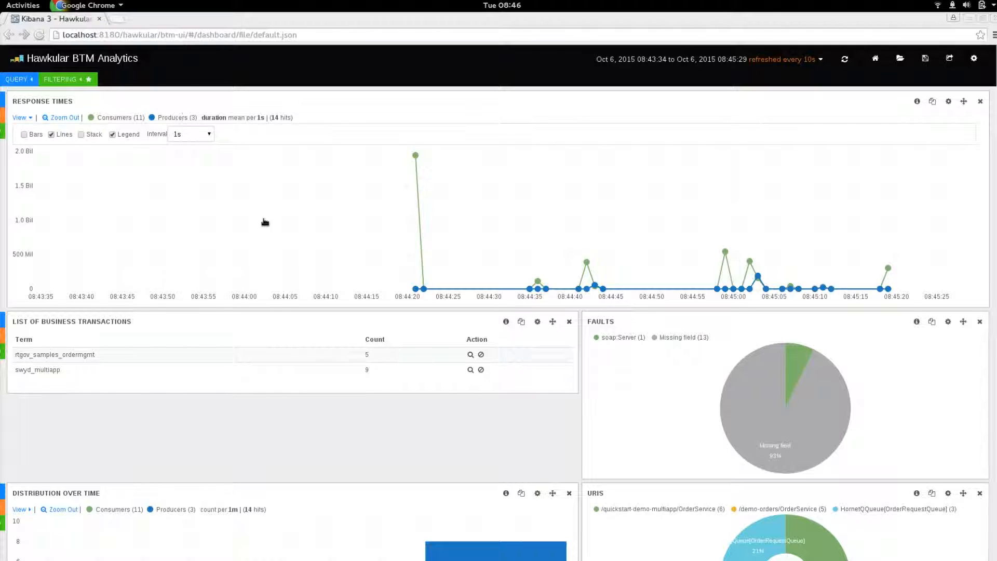
mouse_move(328, 227)
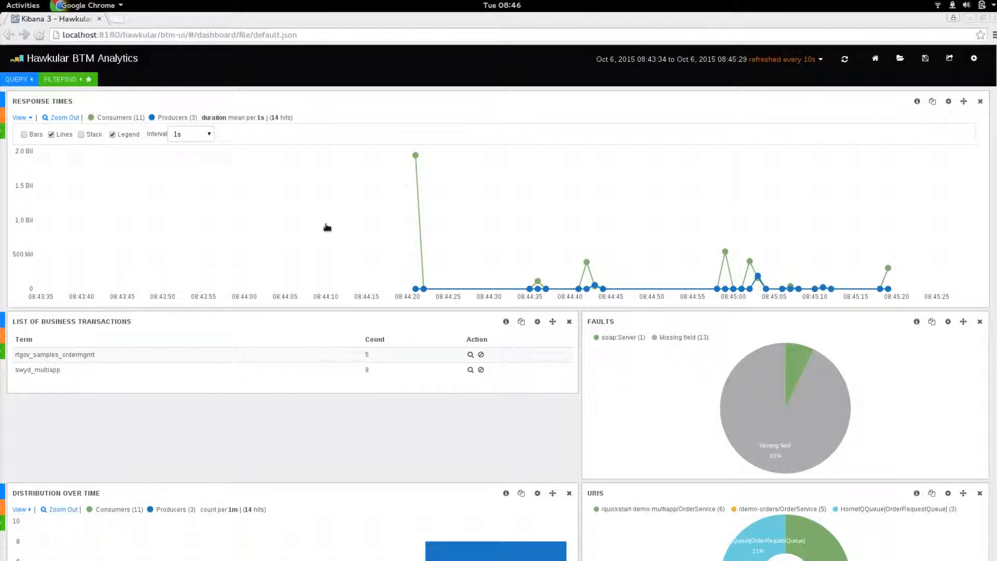
mouse_move(77, 133)
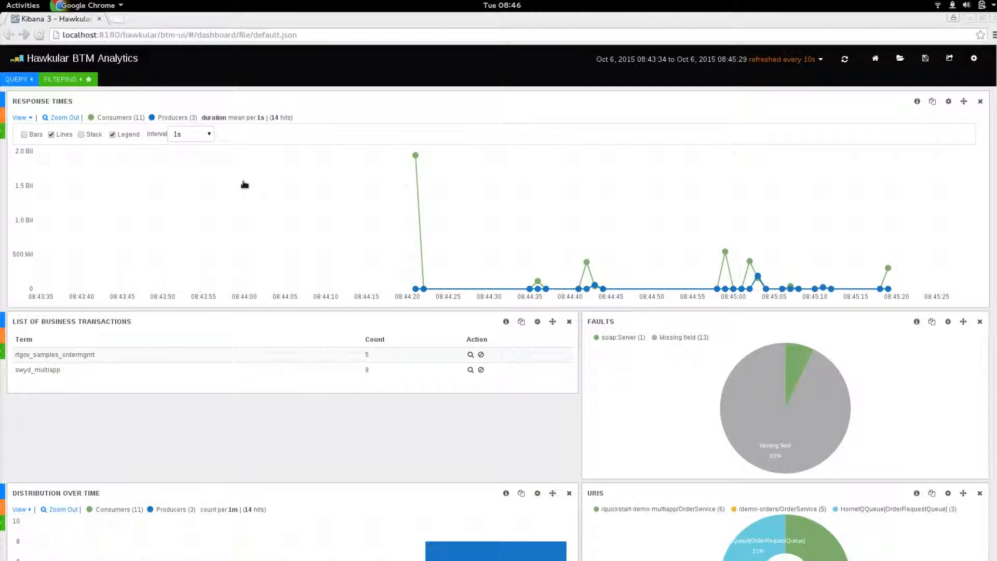
mouse_move(397, 212)
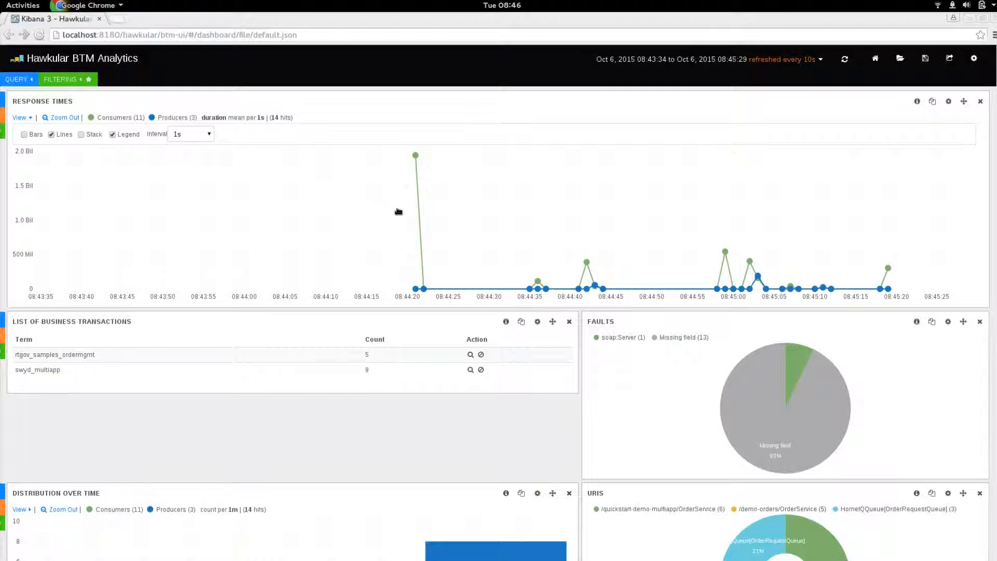
mouse_move(533, 244)
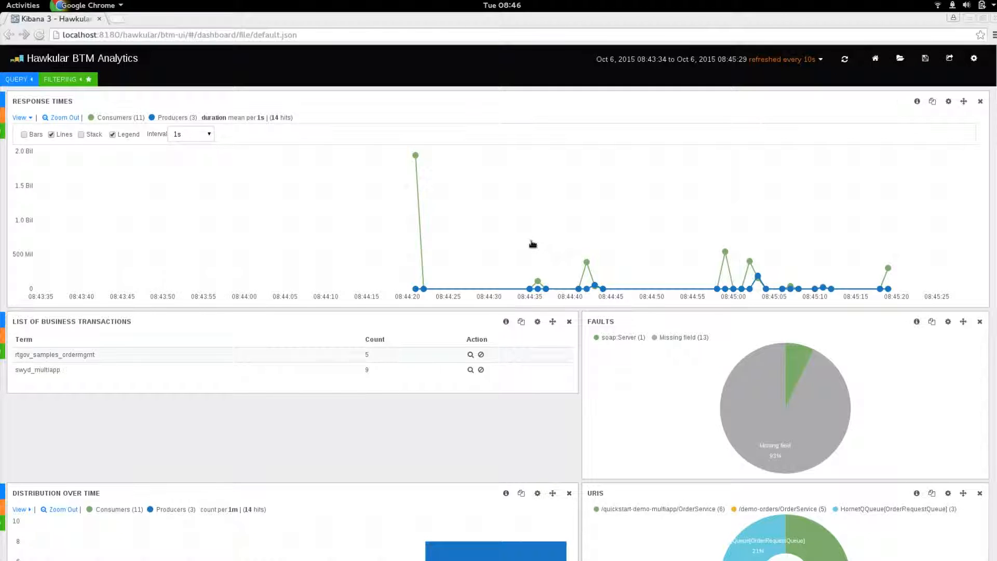
mouse_move(53, 408)
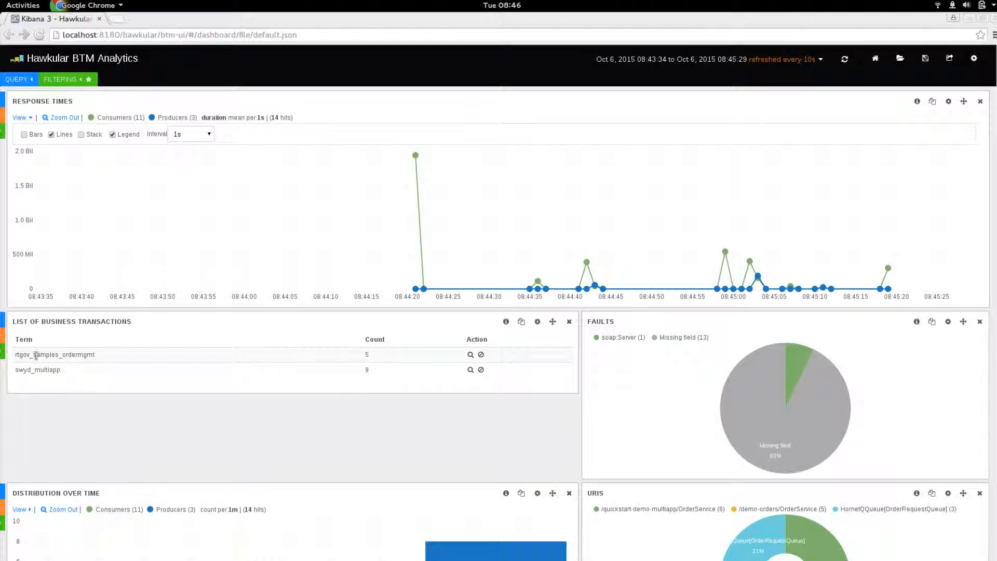
mouse_move(117, 389)
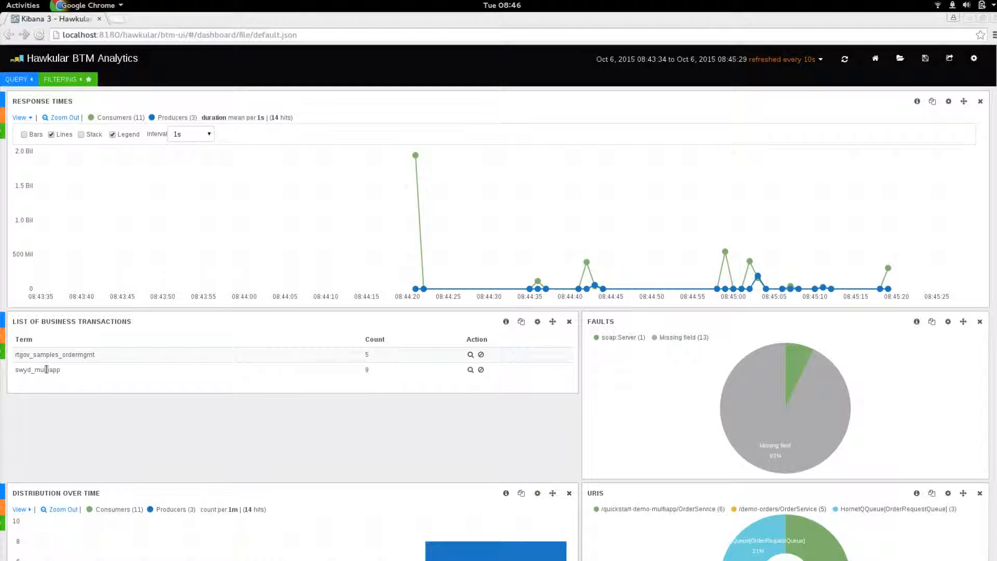
Step: Scroll down to the Distribution Over Time, URIs and Response Times panels
scroll(down, 3)
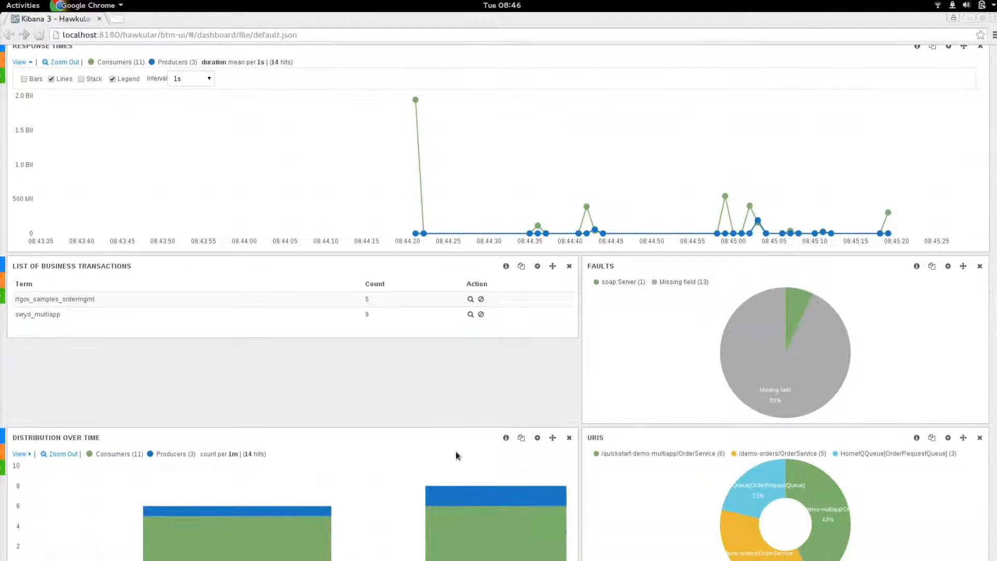
mouse_move(889, 342)
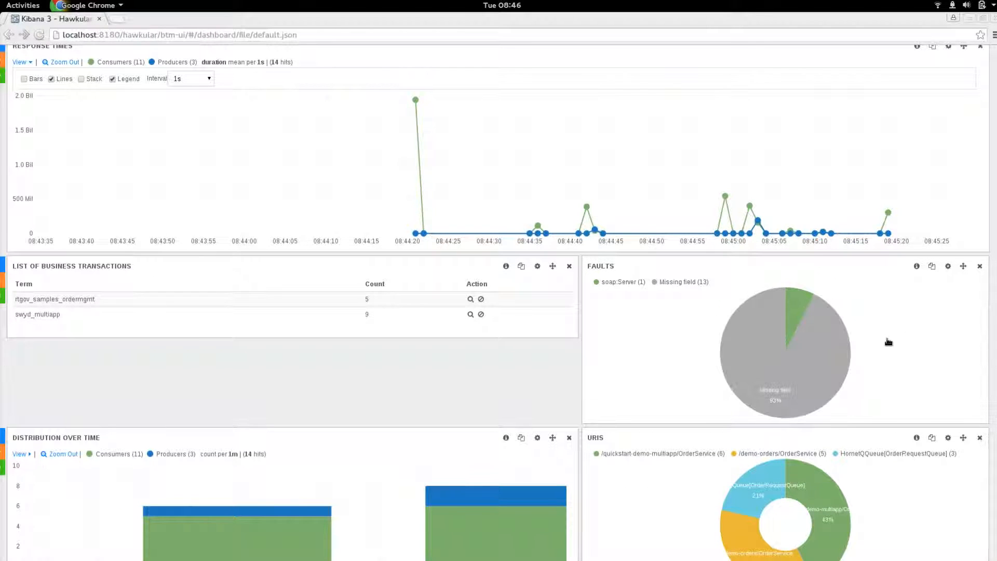
mouse_move(848, 312)
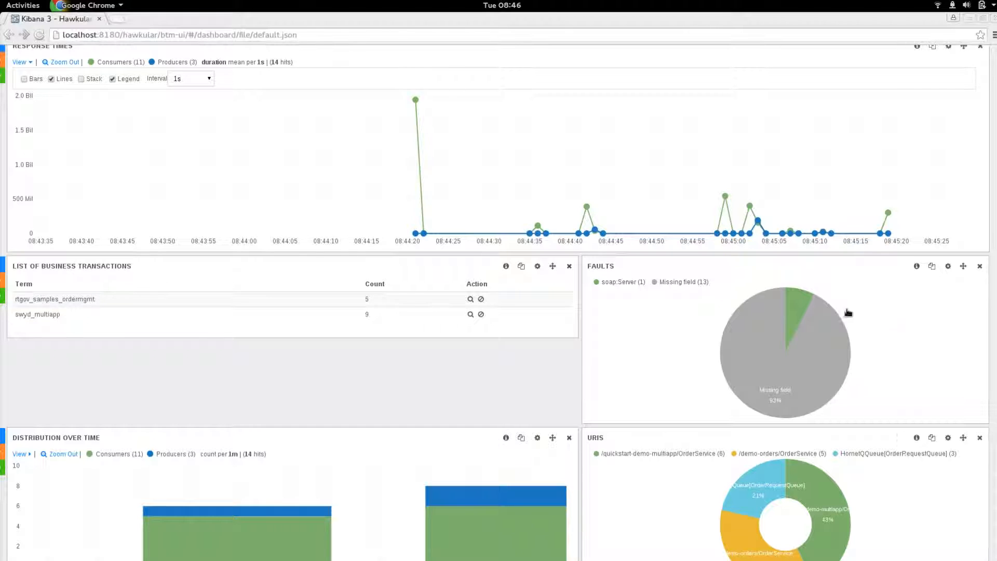
mouse_move(796, 305)
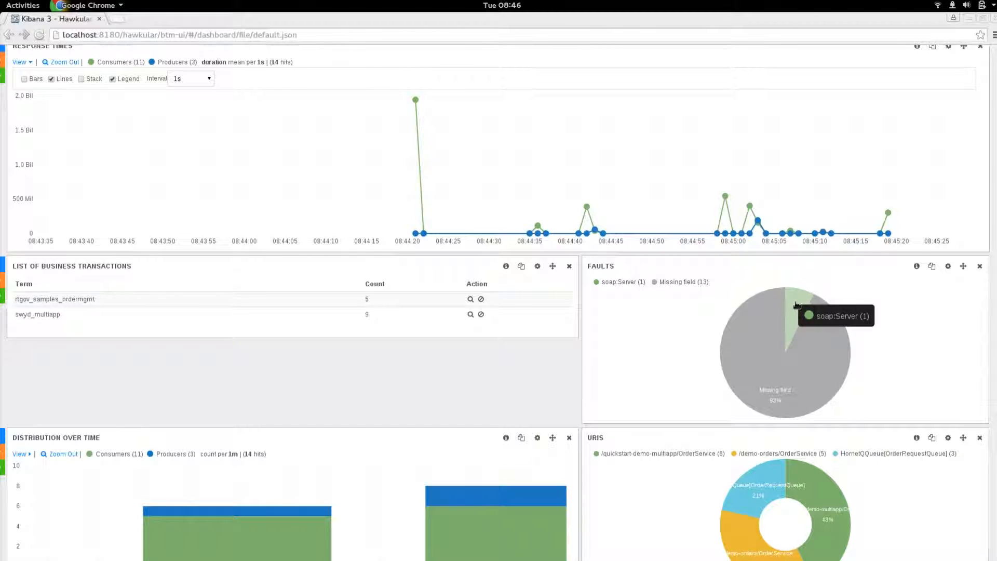
mouse_move(839, 306)
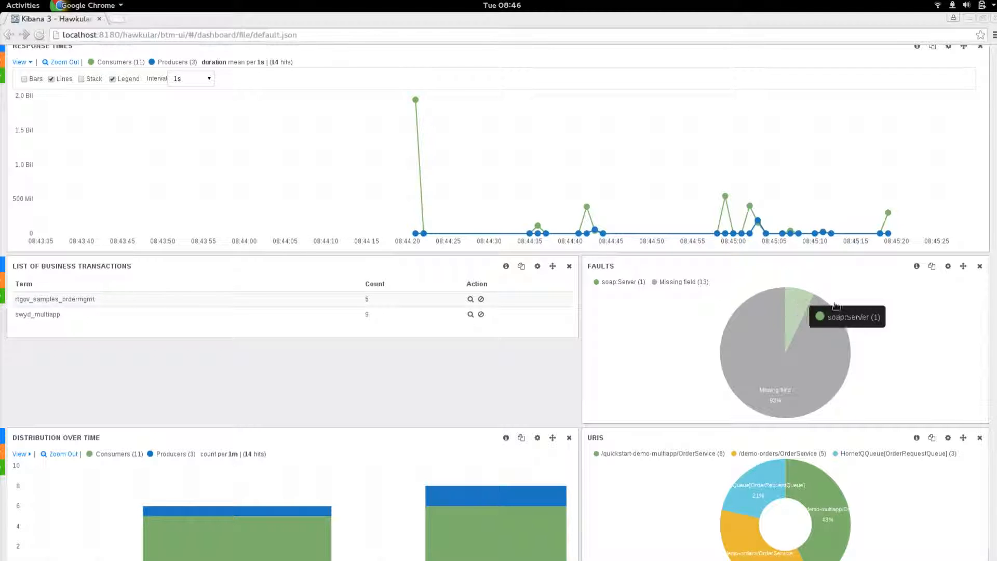
scroll(down, 3)
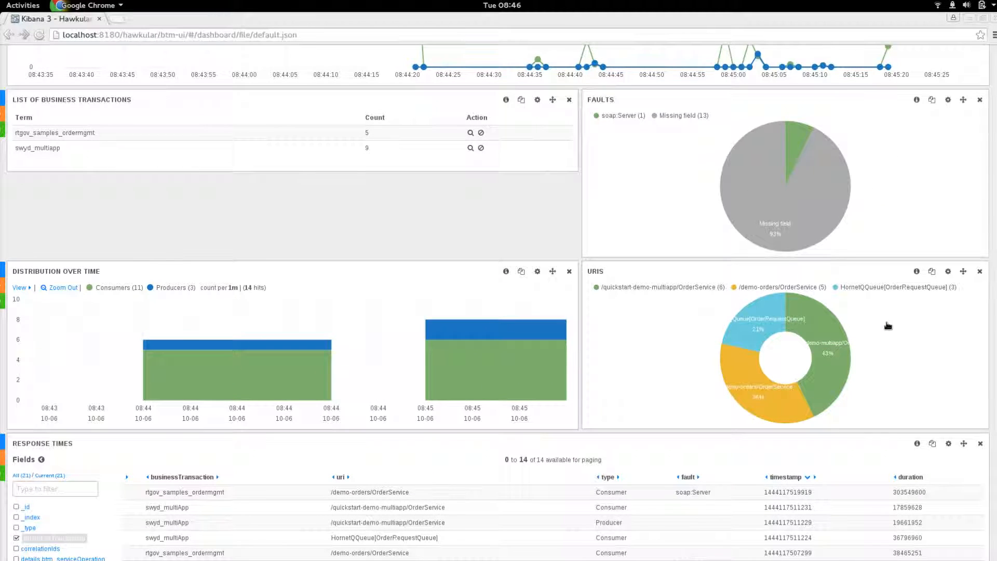
mouse_move(900, 409)
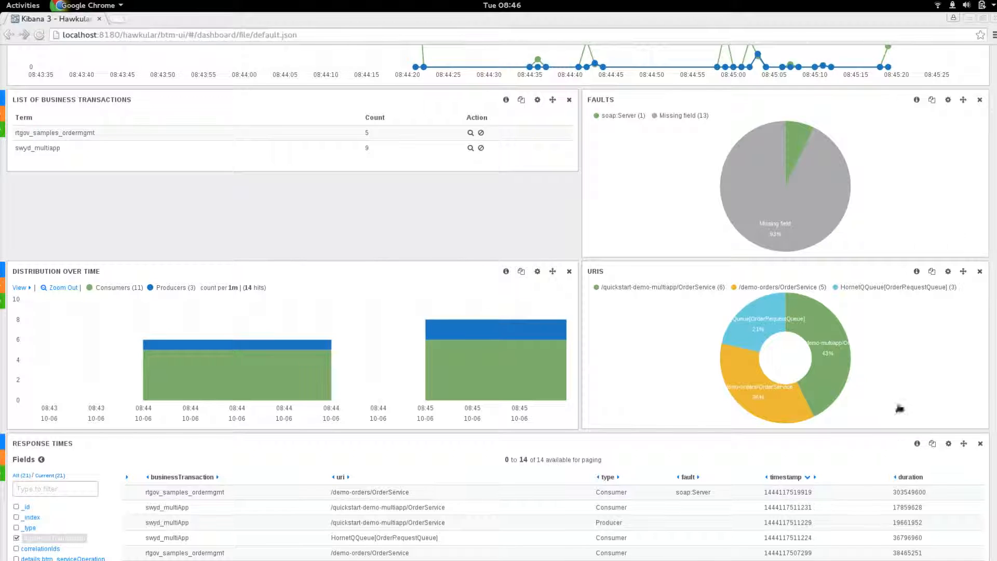
mouse_move(633, 288)
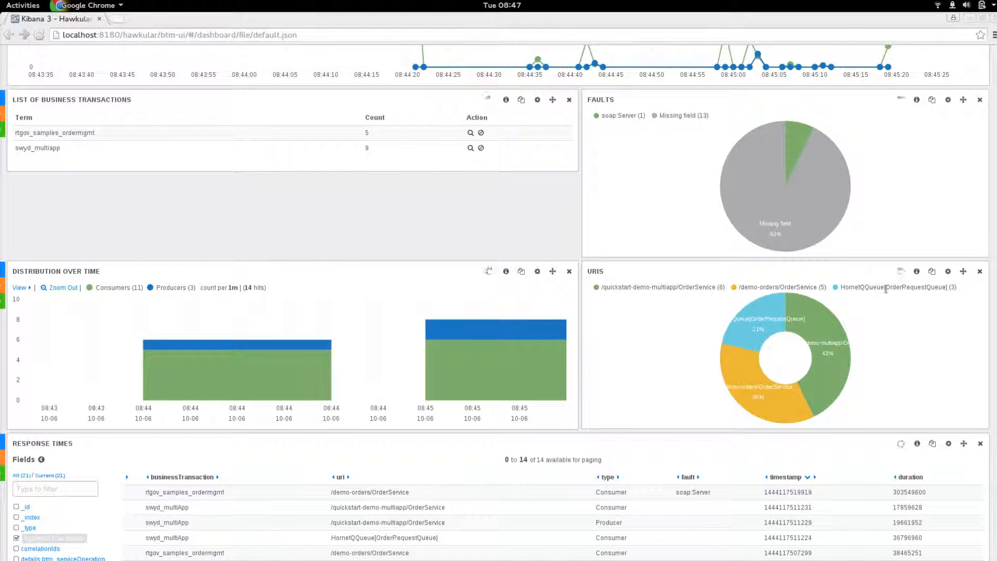
mouse_move(842, 362)
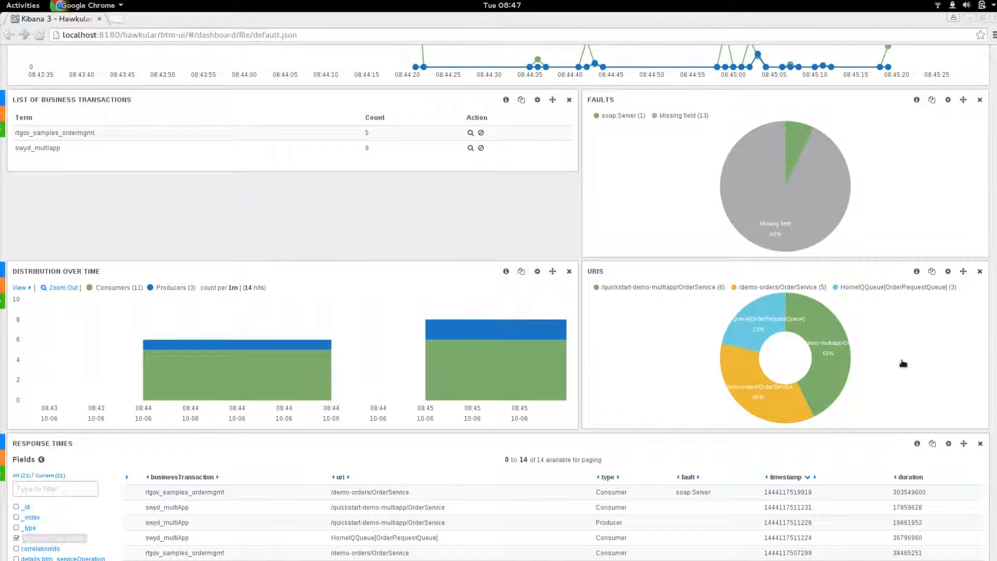
mouse_move(759, 338)
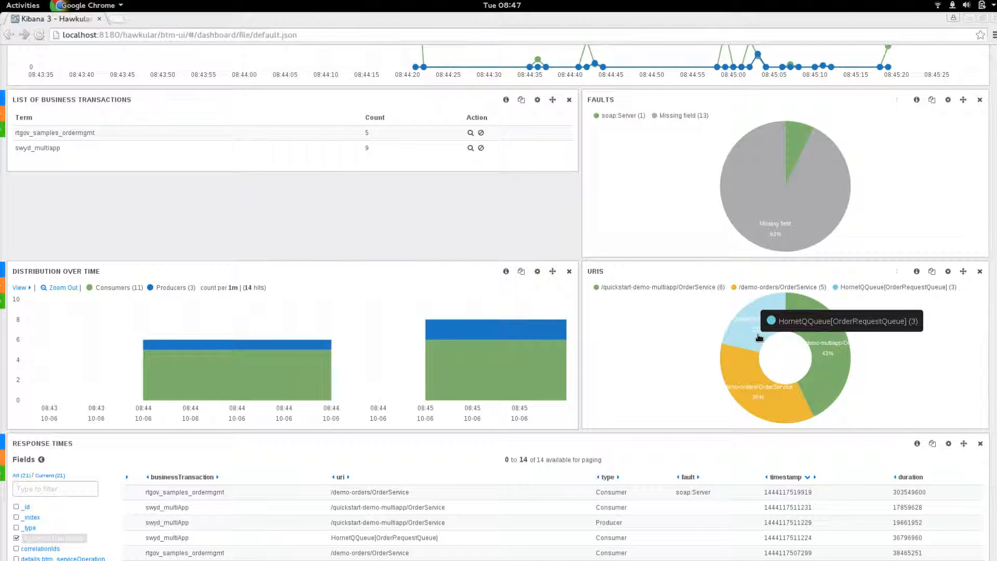
Step: Filter on the HornetQQueue[OrderRequestQueue] URI slice, then remove that uri filter
click(759, 338)
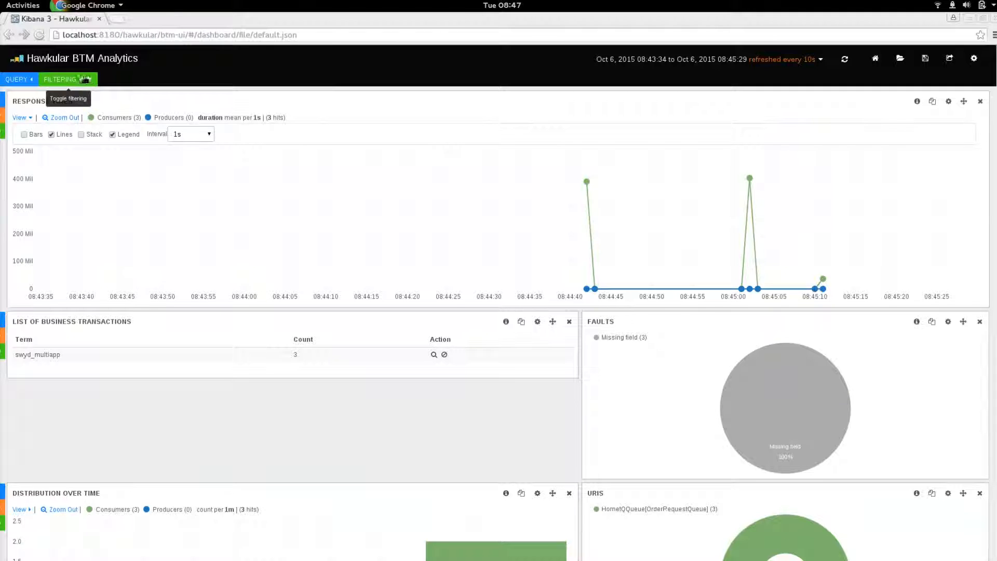
click(60, 79)
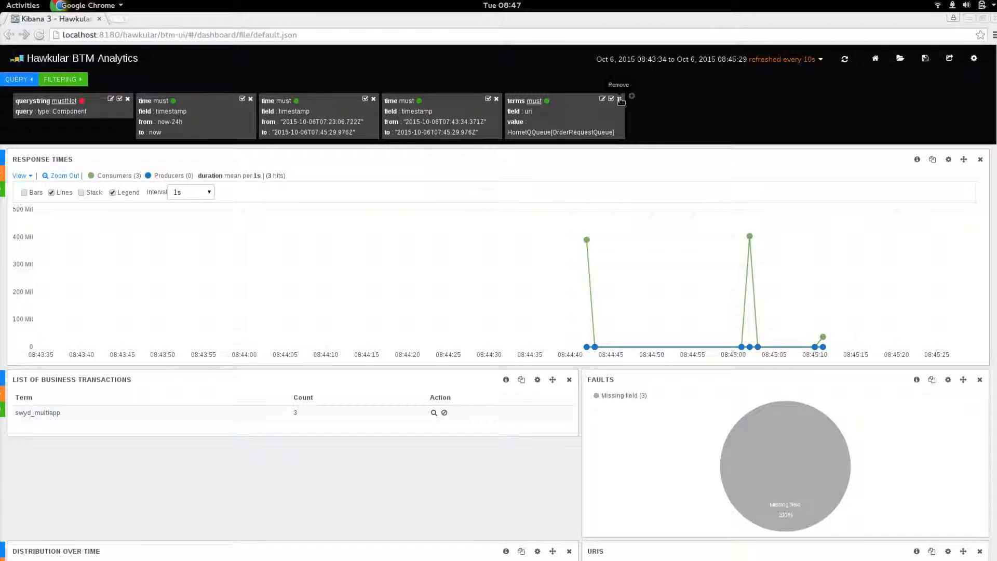
click(620, 101)
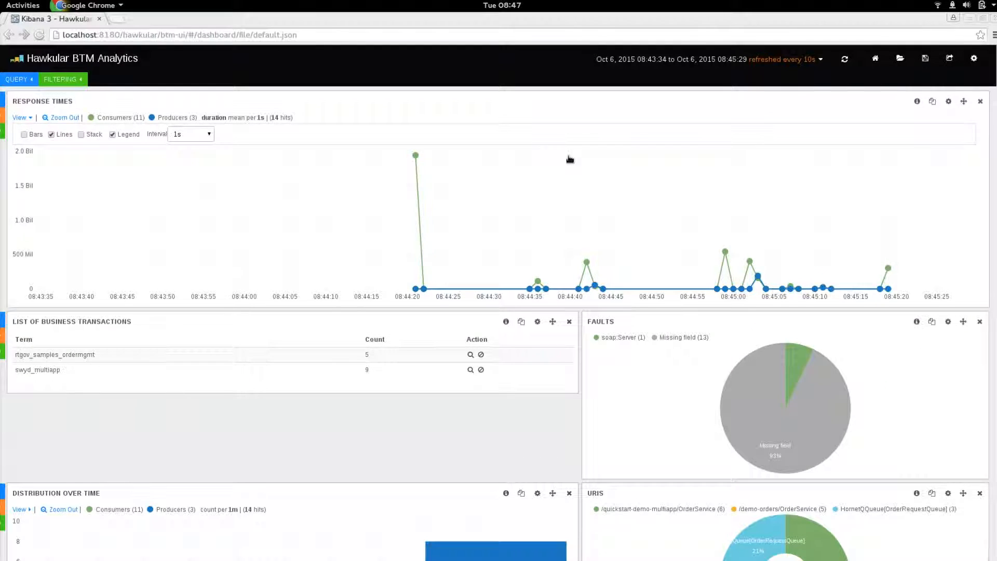
scroll(down, 3)
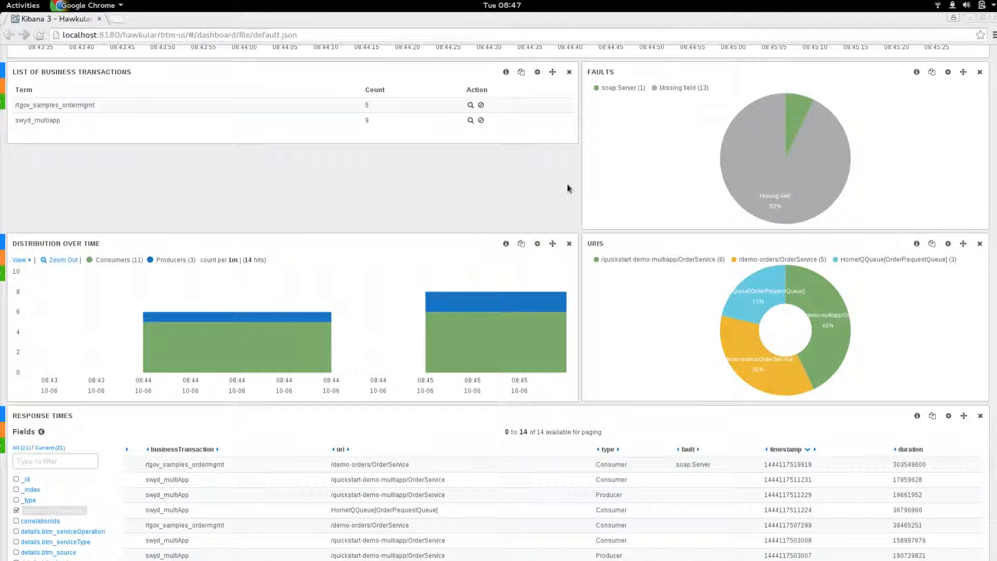
Step: Turn off the 'refreshed every 10s' auto-refresh and scroll down the dashboard
scroll(down, 3)
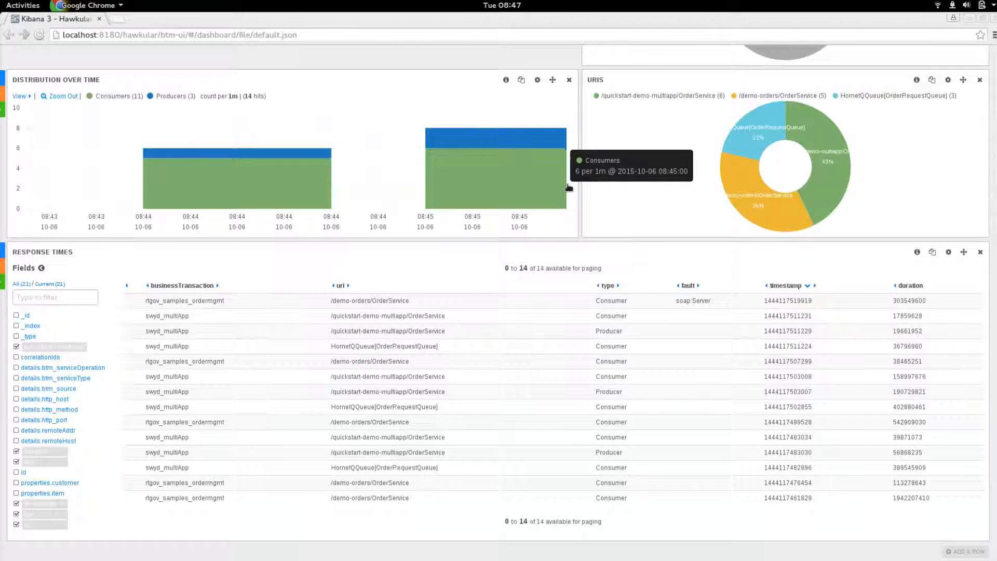
mouse_move(442, 354)
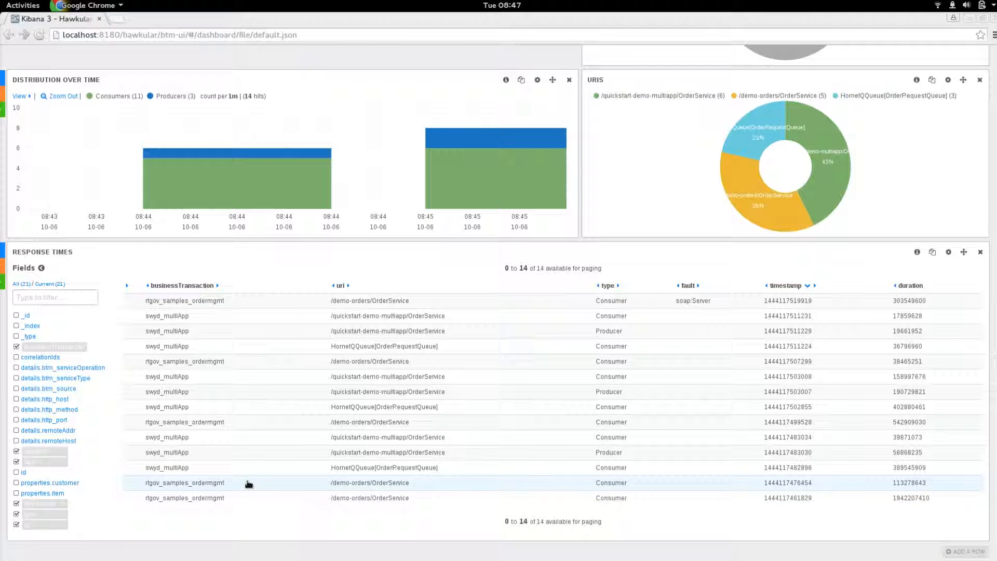
mouse_move(255, 483)
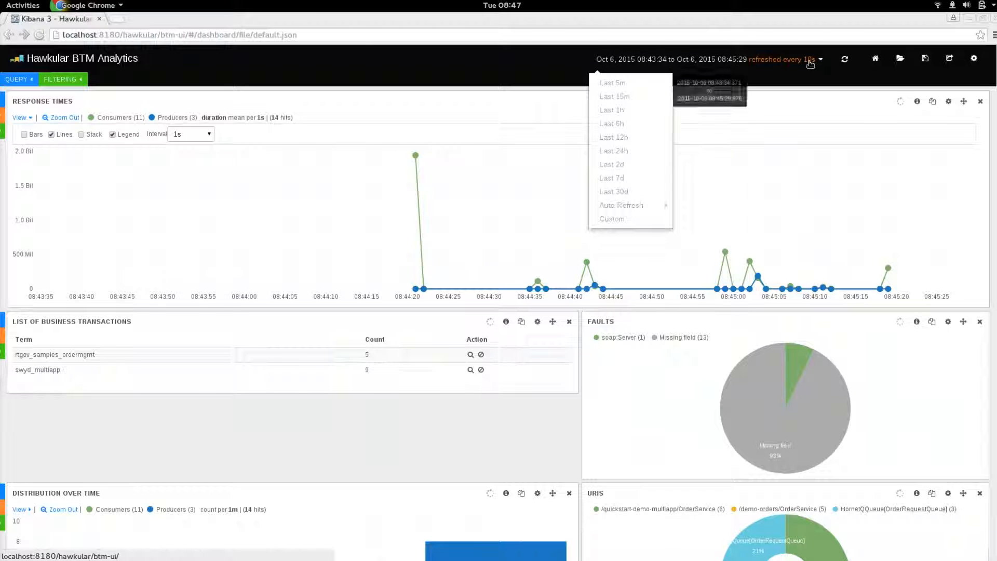
click(692, 208)
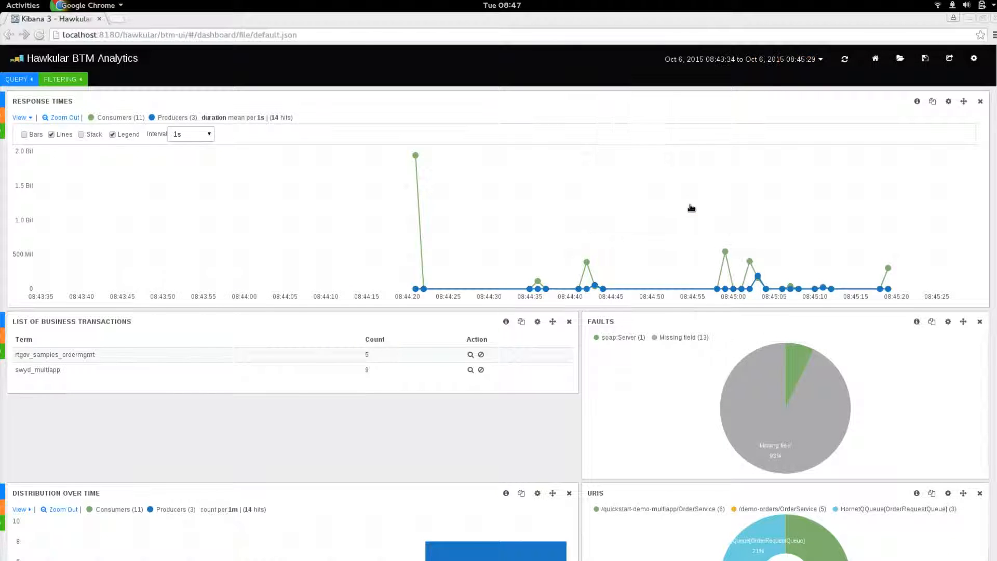
scroll(down, 3)
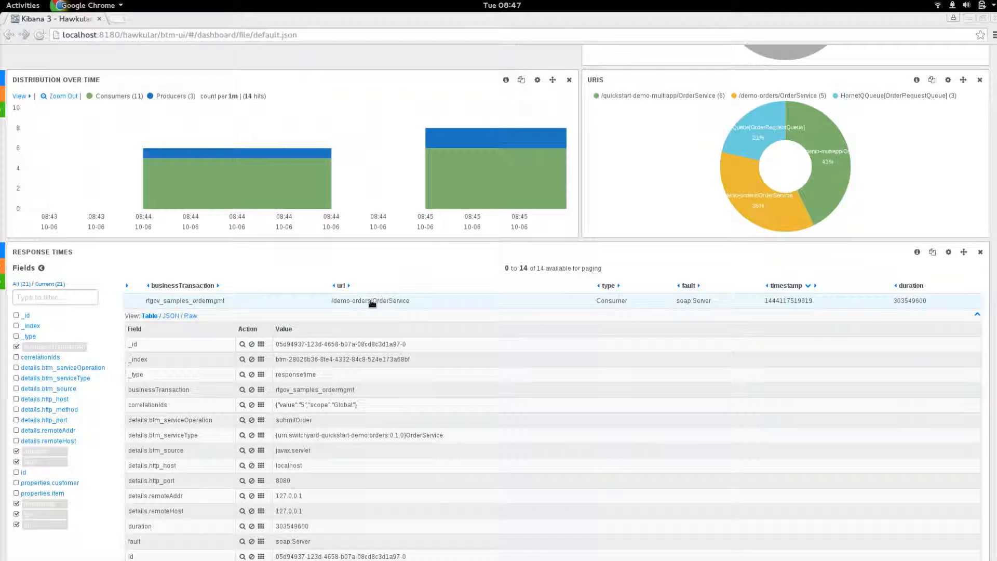
scroll(down, 3)
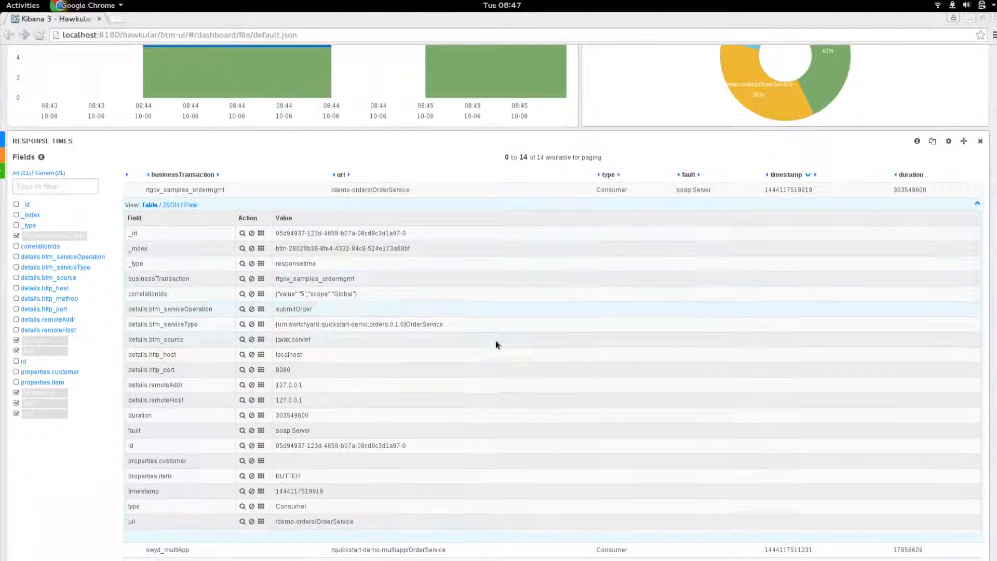
scroll(down, 3)
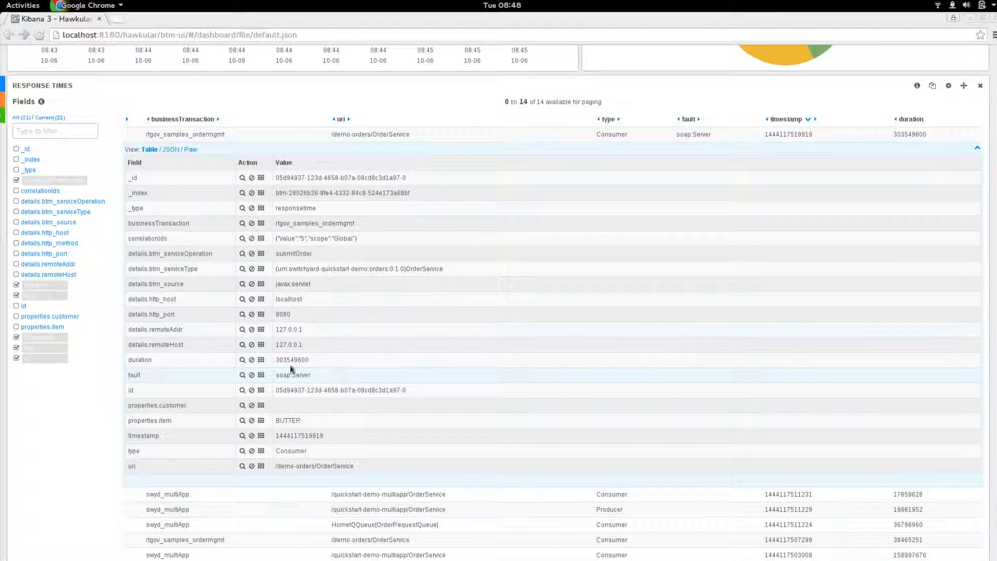
mouse_move(243, 330)
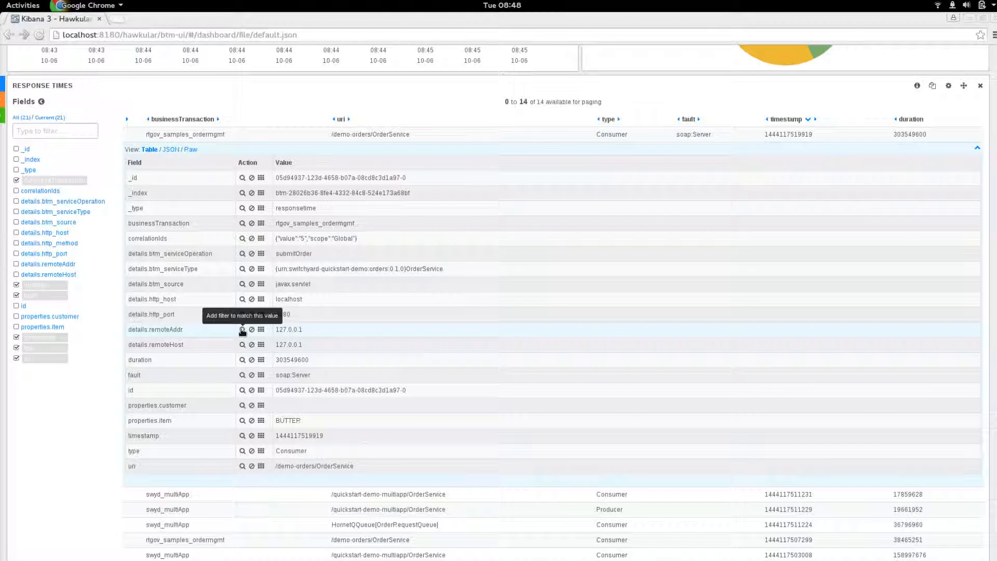
mouse_move(242, 345)
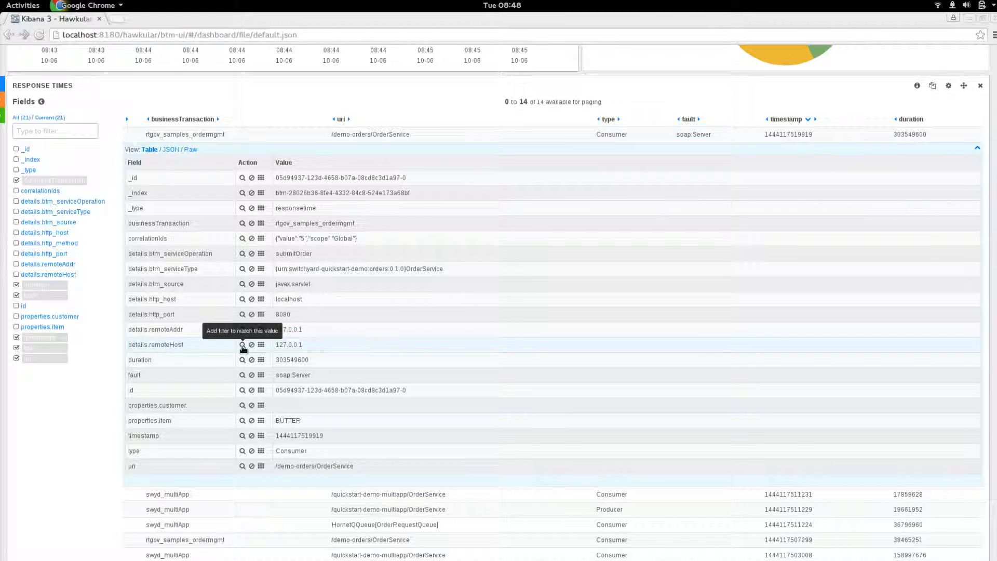
mouse_move(252, 344)
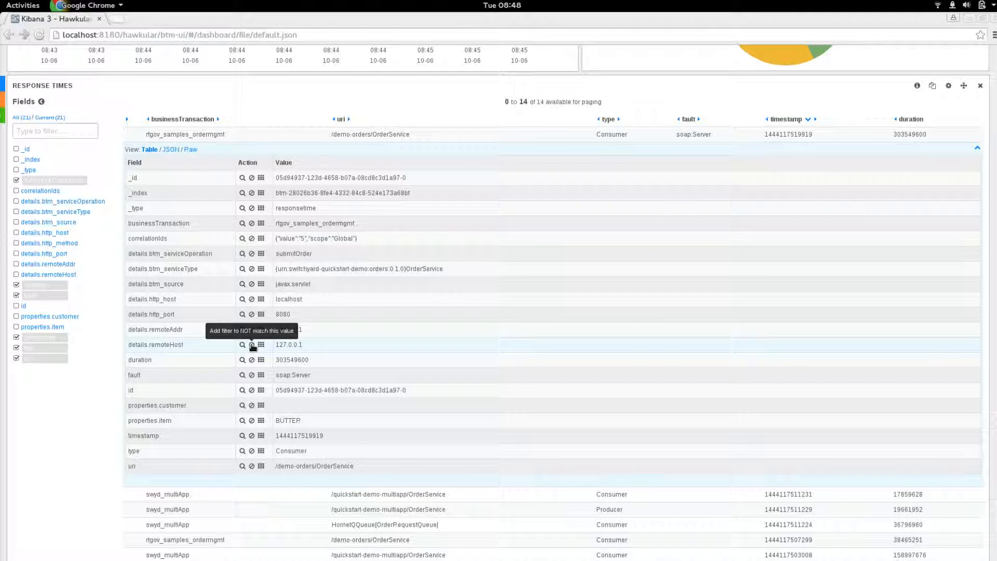
mouse_move(433, 351)
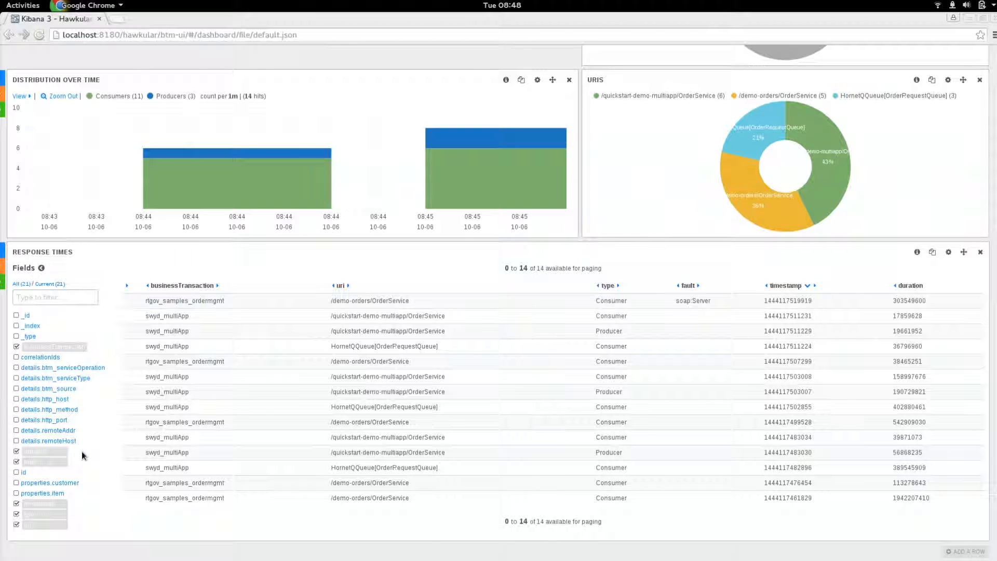
Step: Filter the dashboard on properties.item BUTTER, leaving three OrderService consumer hits
click(42, 493)
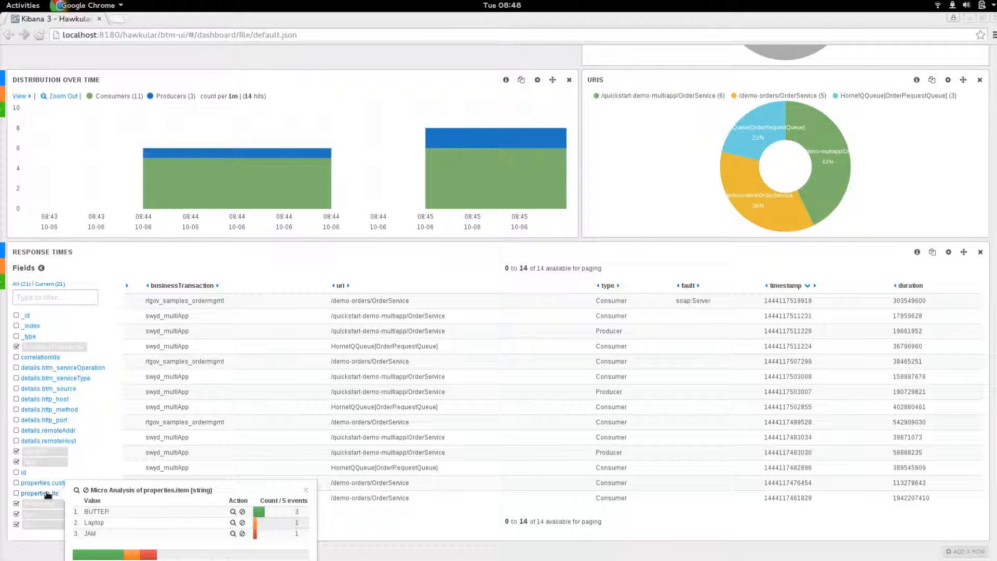
scroll(down, 3)
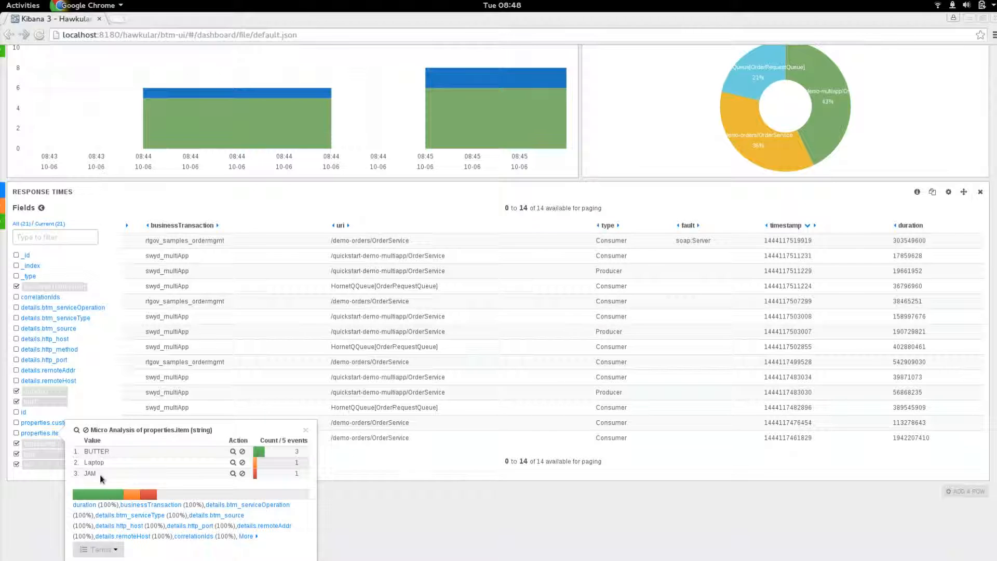
mouse_move(269, 473)
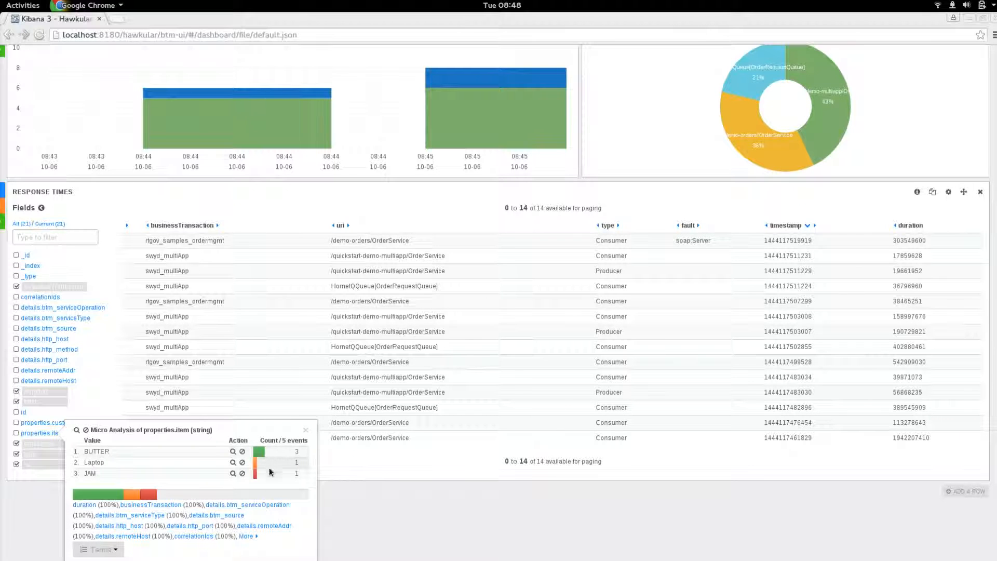
mouse_move(270, 484)
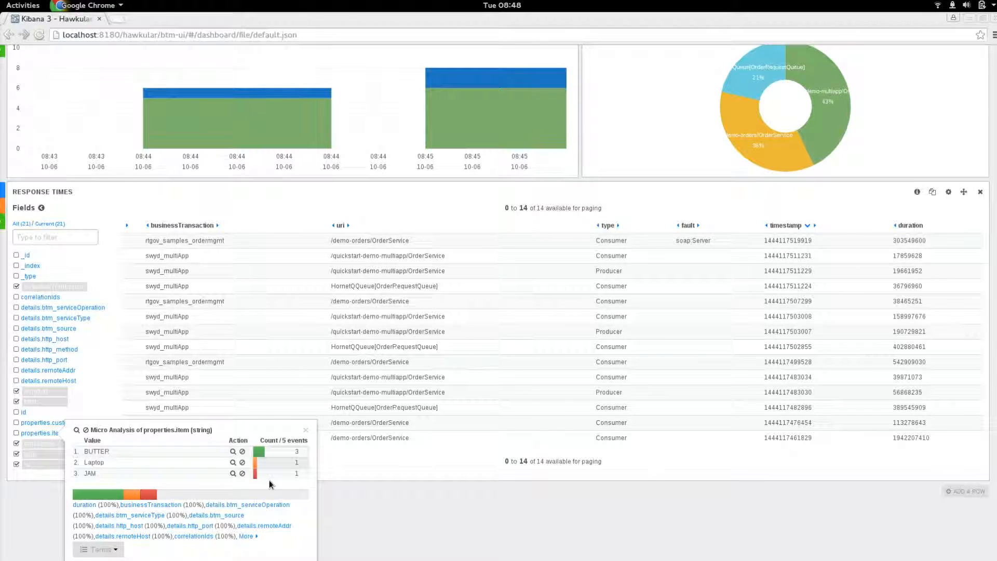
mouse_move(267, 471)
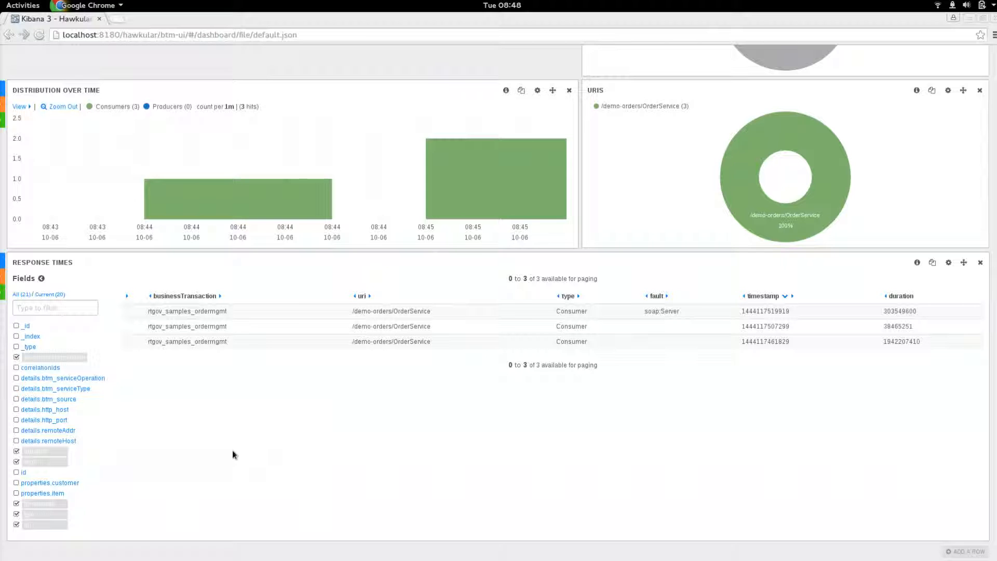
mouse_move(365, 479)
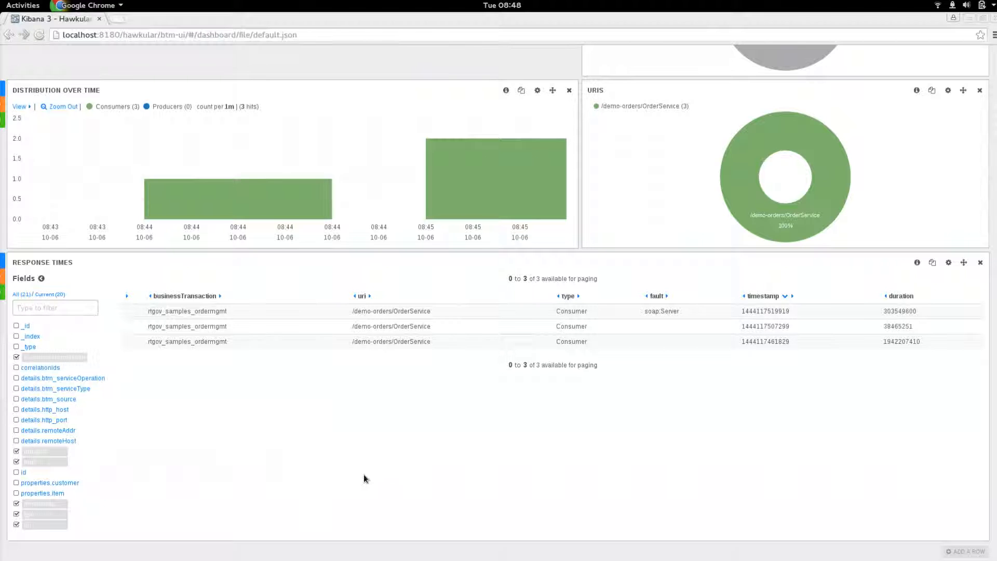
scroll(up, 3)
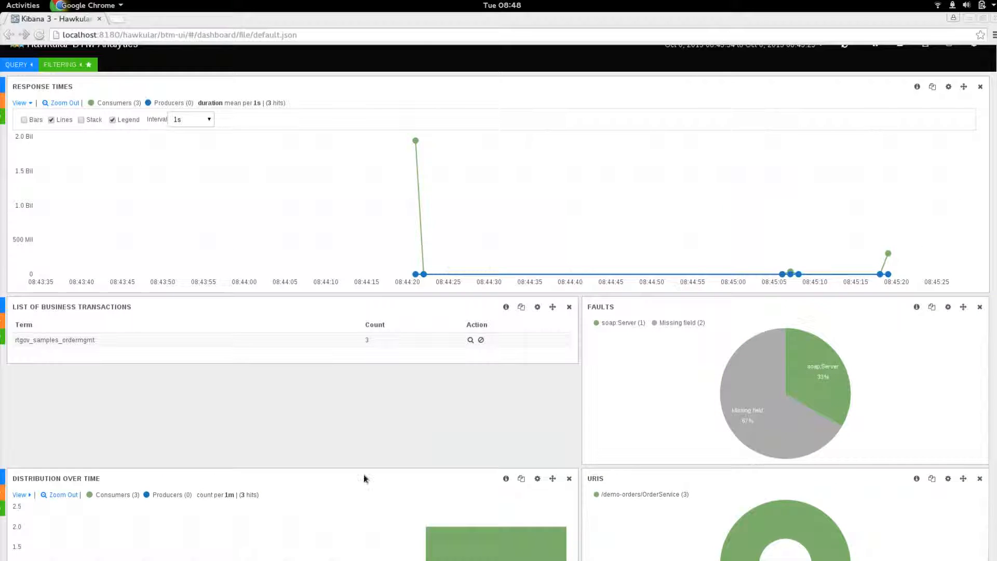
scroll(down, 3)
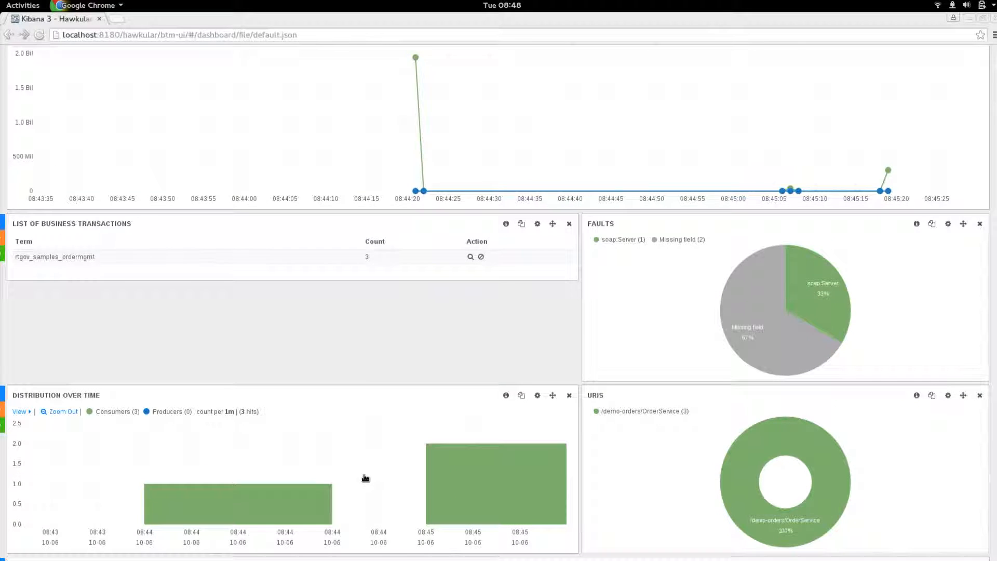
scroll(up, 3)
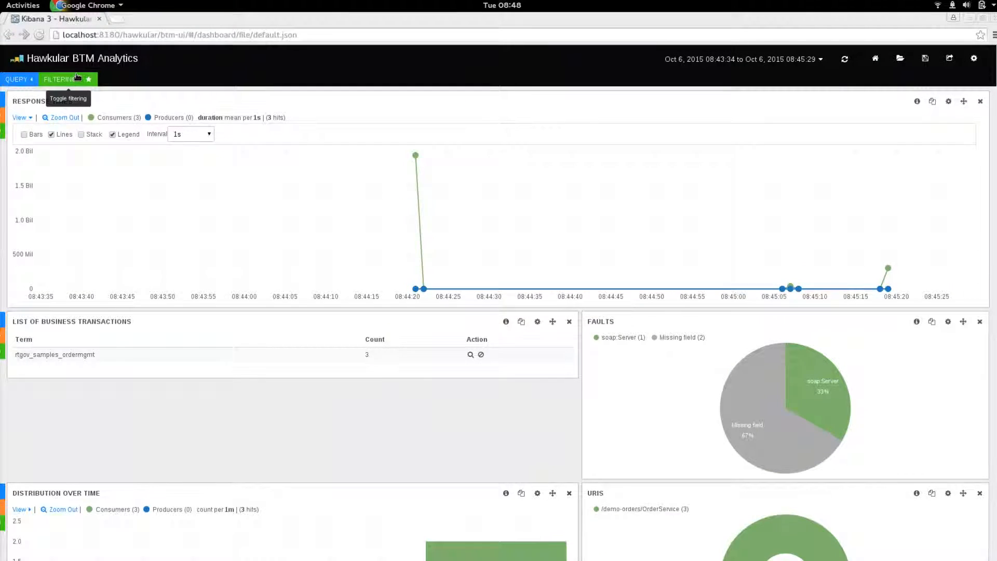
Step: Remove the properties.item BUTTER filter from the filter bar
click(58, 79)
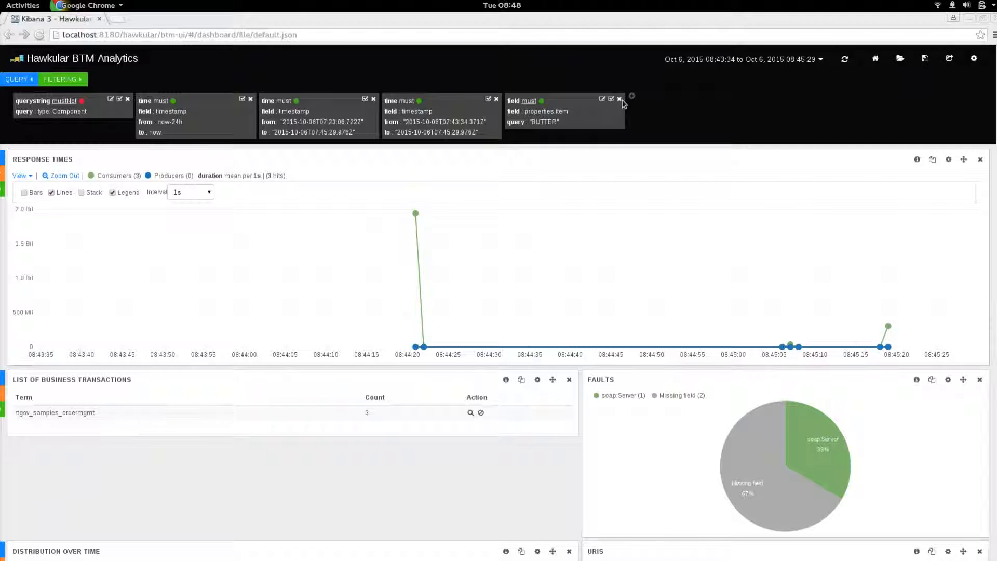
click(618, 100)
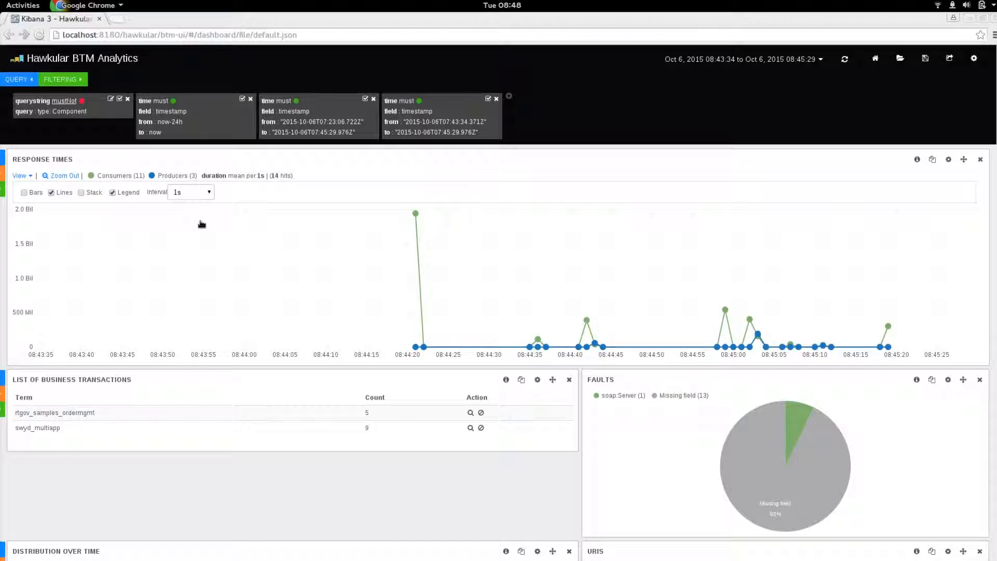
mouse_move(199, 249)
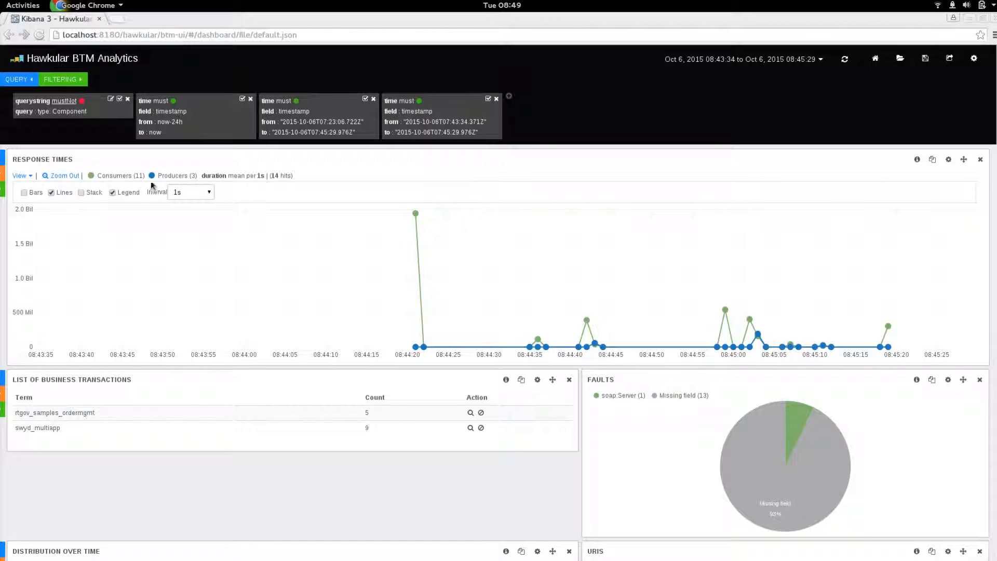
mouse_move(202, 257)
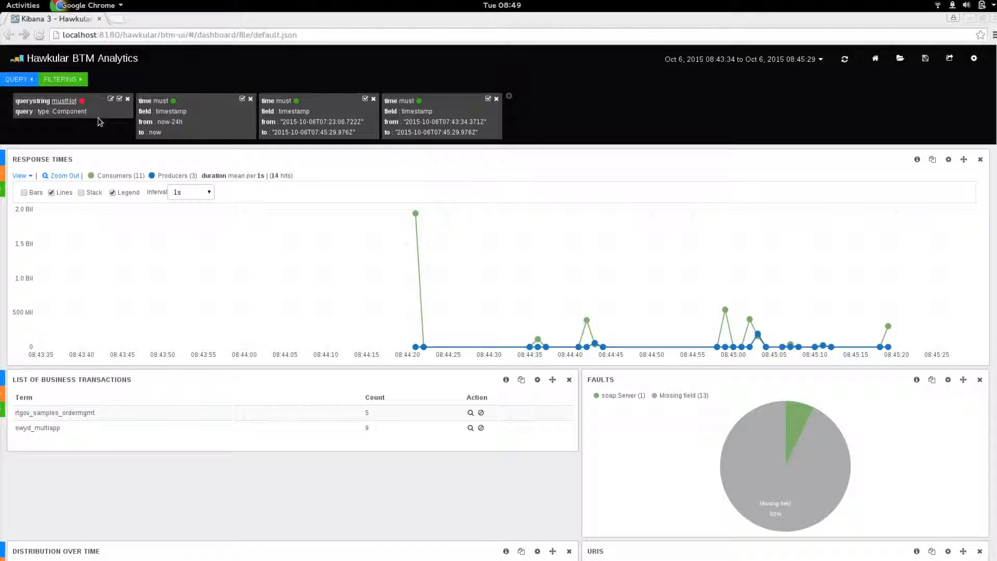
mouse_move(118, 106)
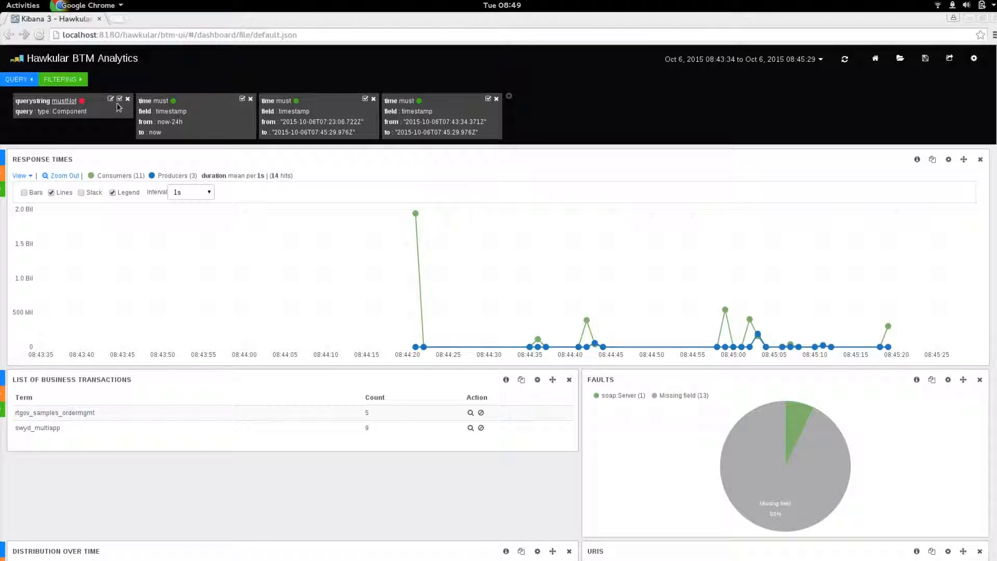
mouse_move(120, 99)
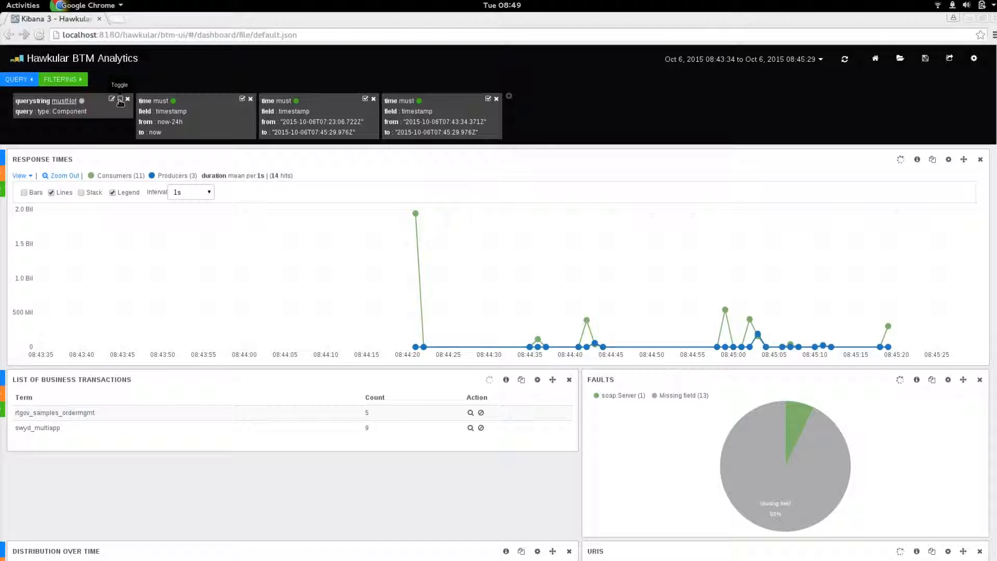
Step: Scroll through panels showing component records with transaction counts 17 and 33
scroll(down, 3)
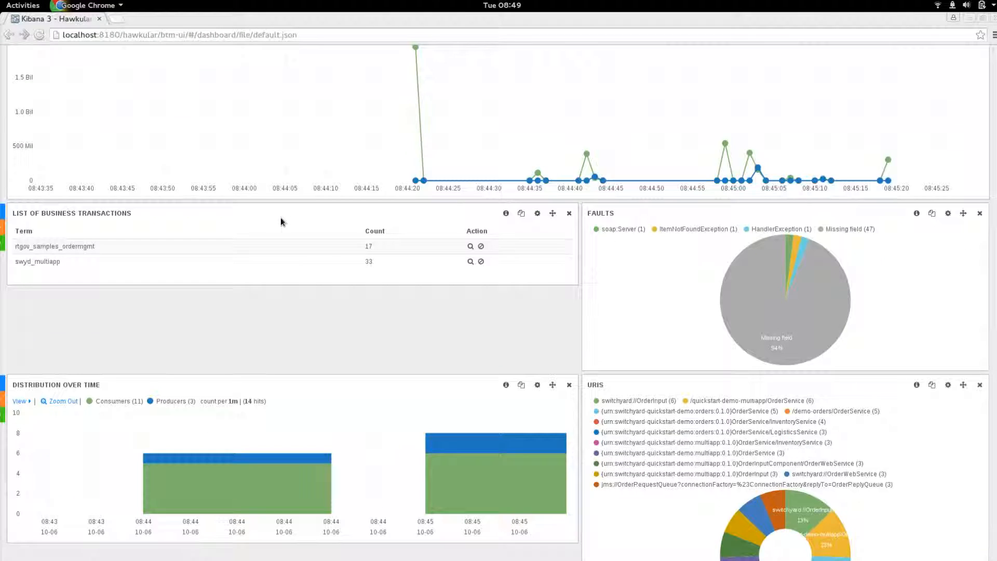
scroll(down, 3)
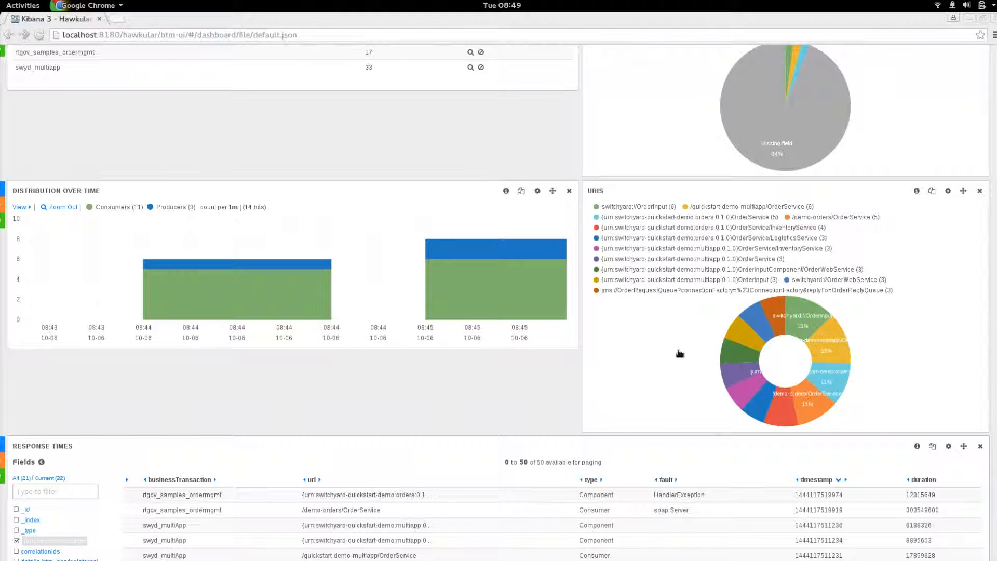
mouse_move(689, 246)
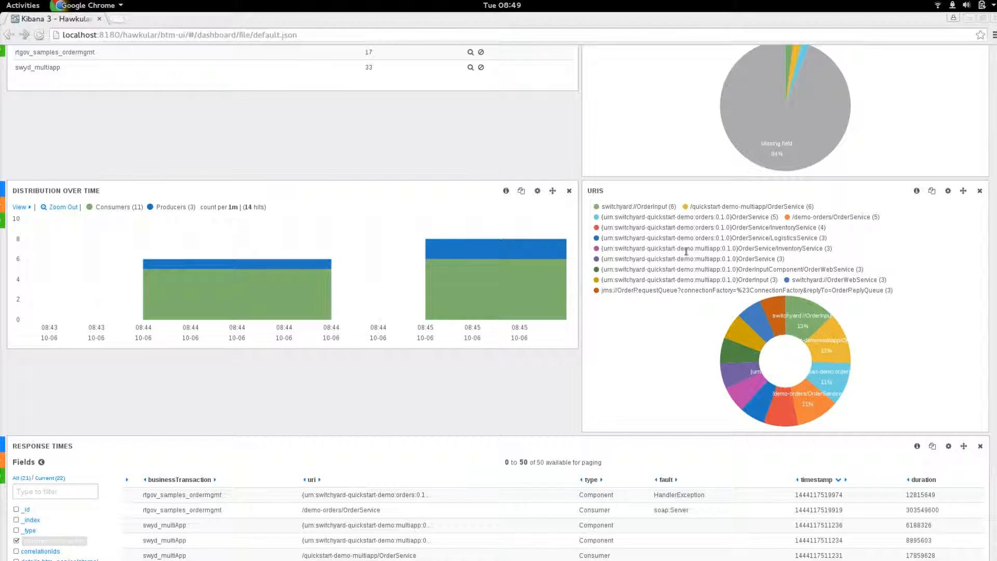
mouse_move(685, 277)
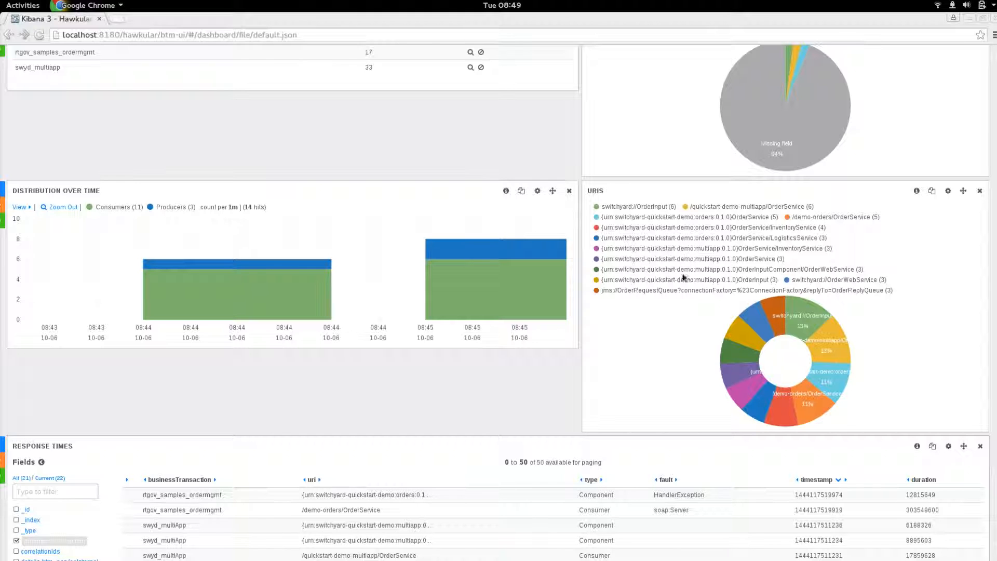
mouse_move(668, 390)
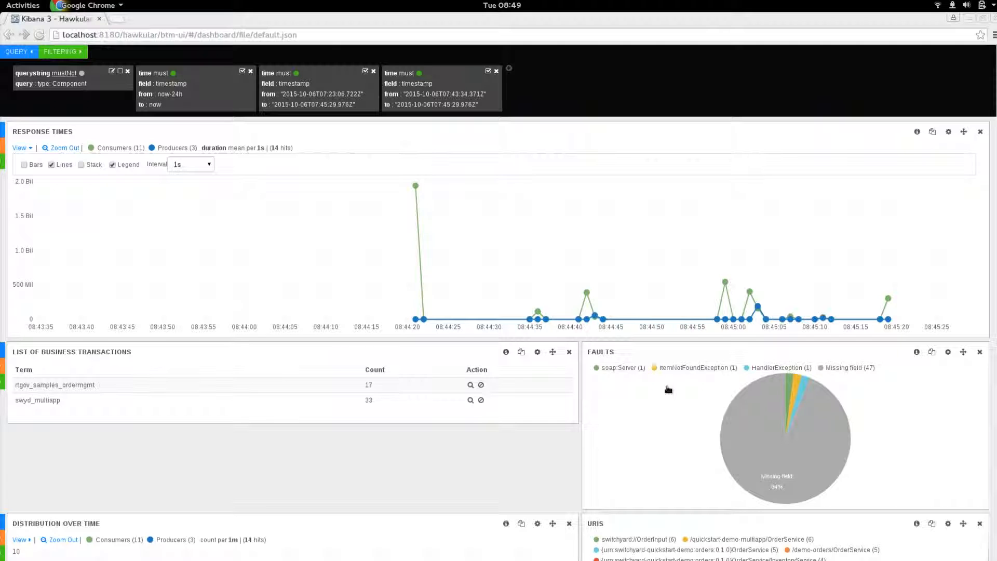
mouse_move(505, 259)
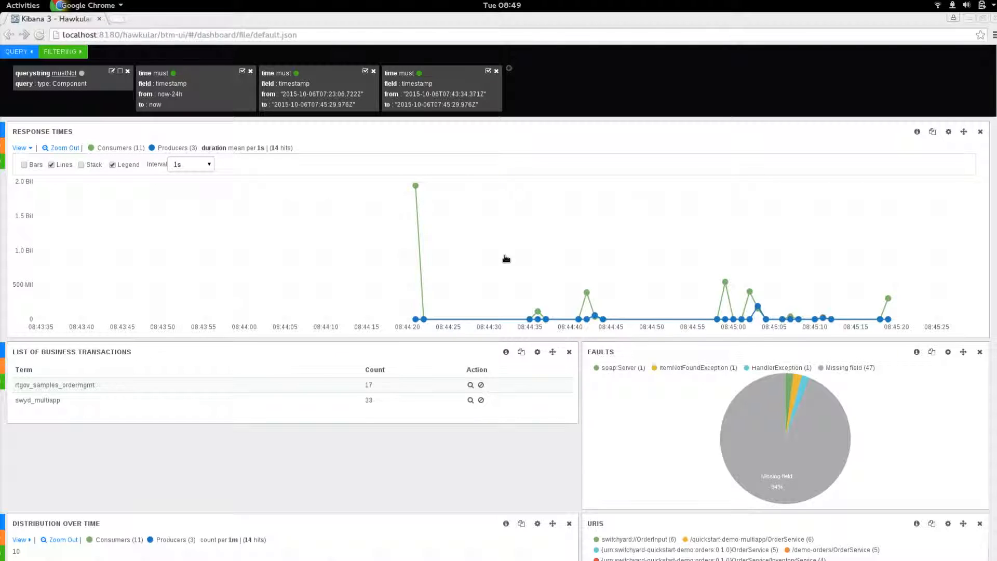